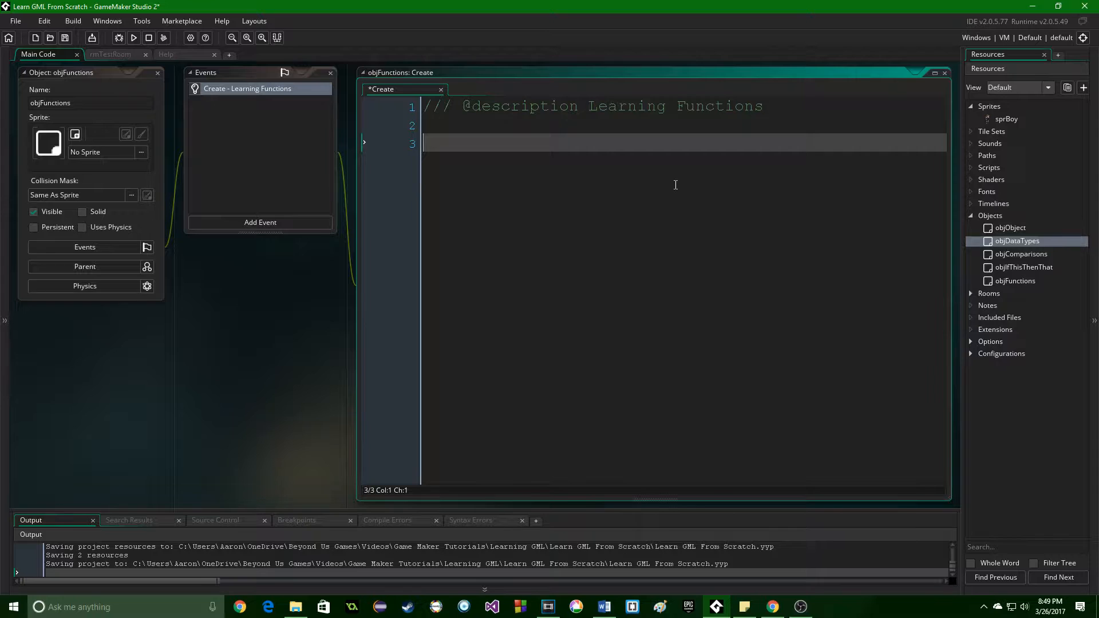
Write the Part 1 heading and a comment on the name of the function.
{"action": "type", "text": "//"}
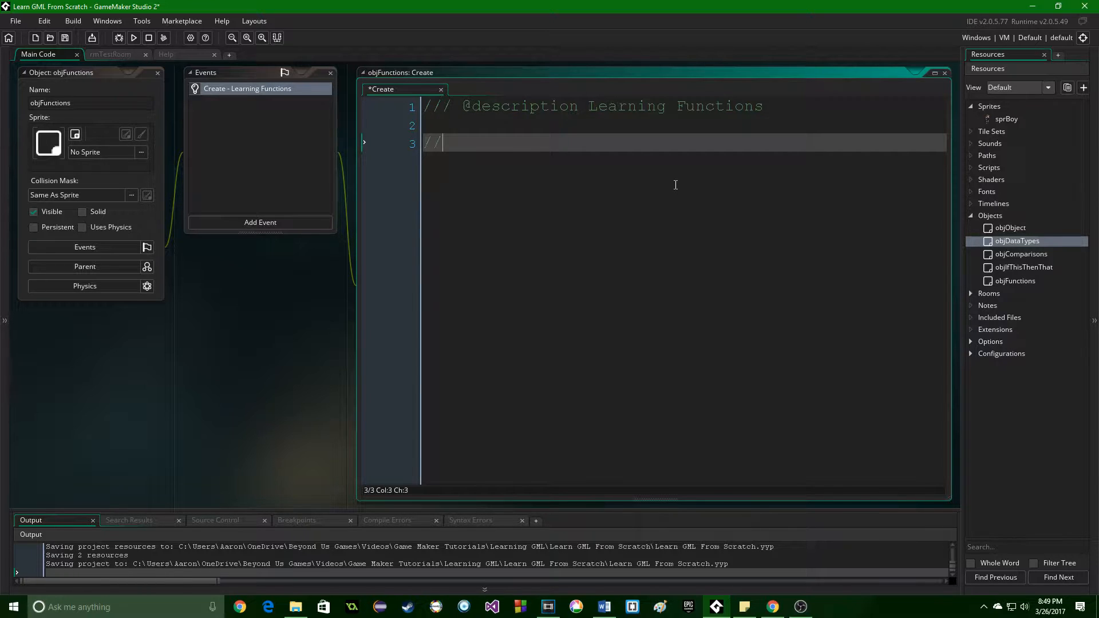
{"action": "type", "text": "Part 1"}
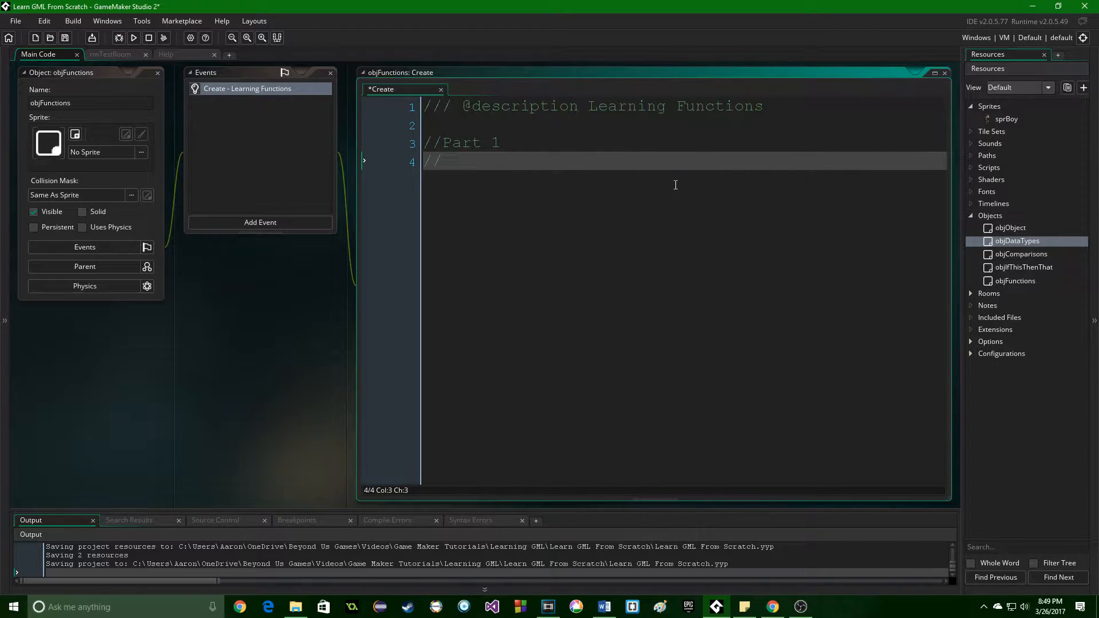
{"action": "type", "text": "The name of the fun"}
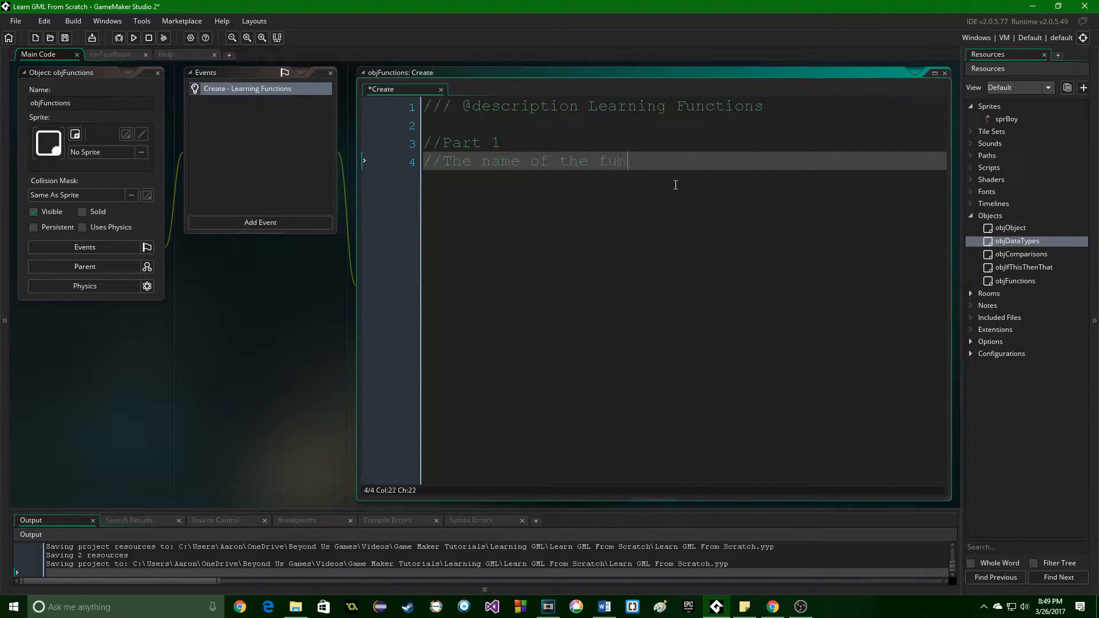
{"action": "type", "text": "ction"}
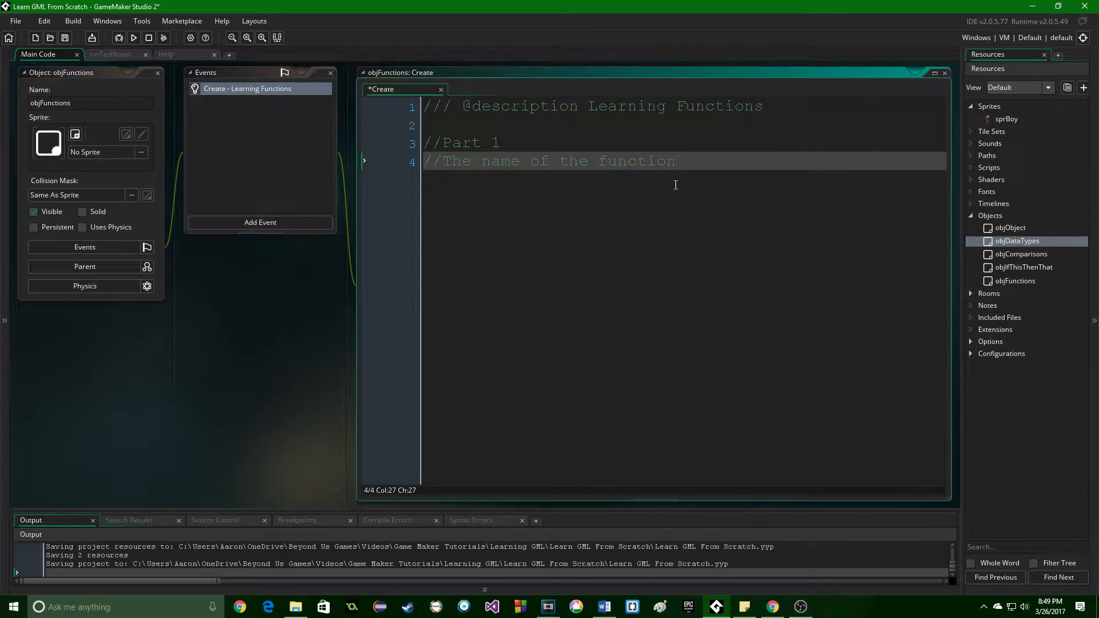
{"action": "key", "text": "Enter"}
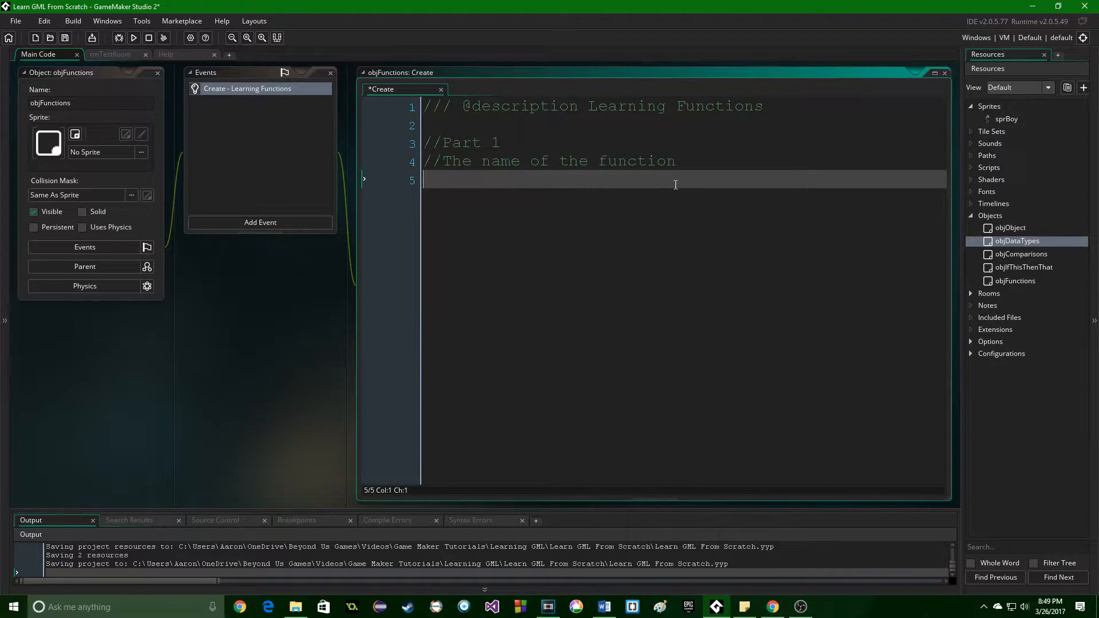
Add an empty show_message(); call below the Part 1 comments.
{"action": "type", "text": "show_message"}
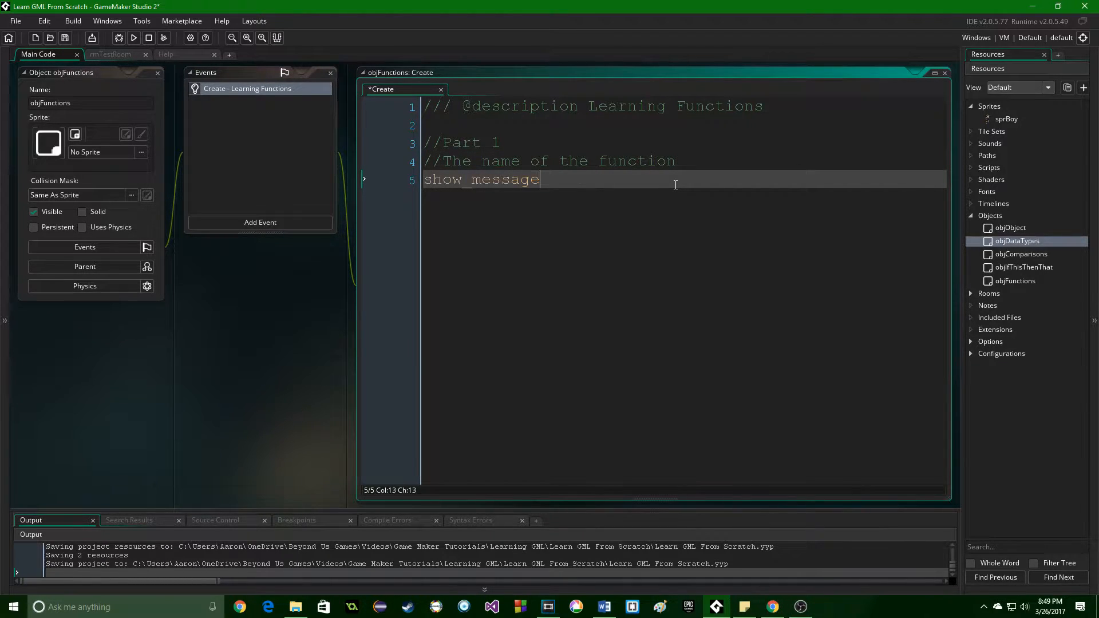
{"action": "type", "text": "();"}
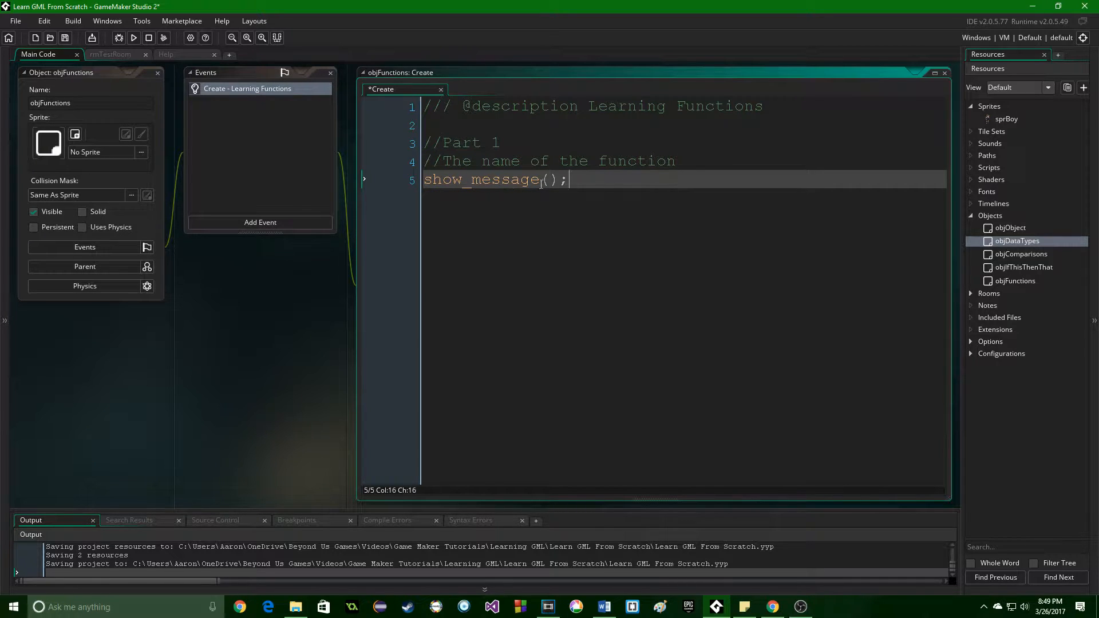
{"action": "left_click", "coordinate": [369, 180]}
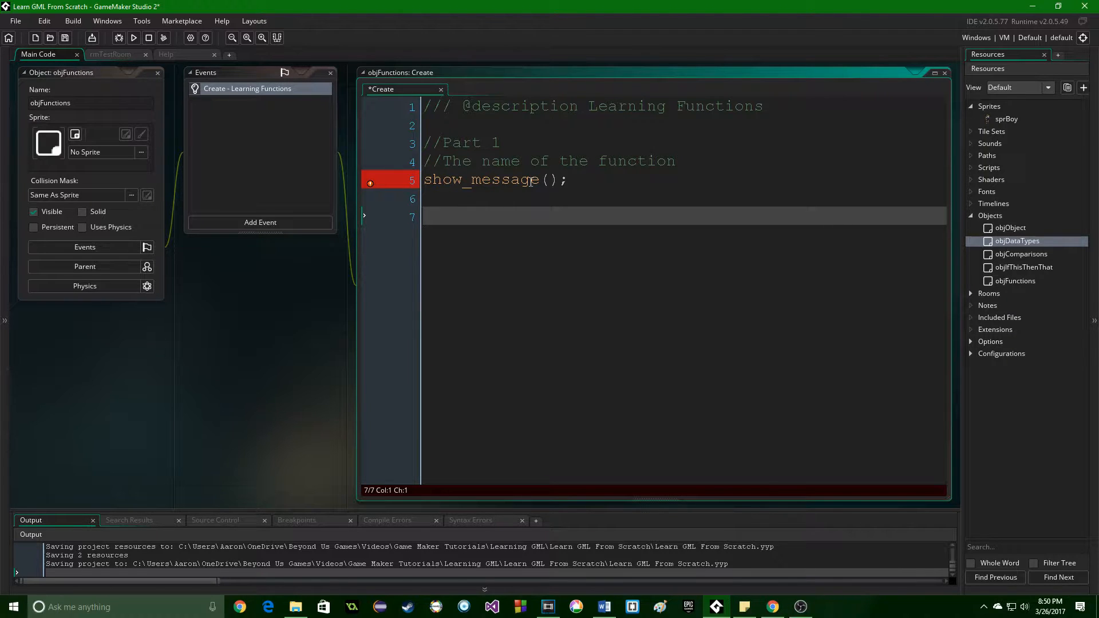
Write a Part 2 heading comment followed by a //Parameter comment.
{"action": "type", "text": "//Part 2"}
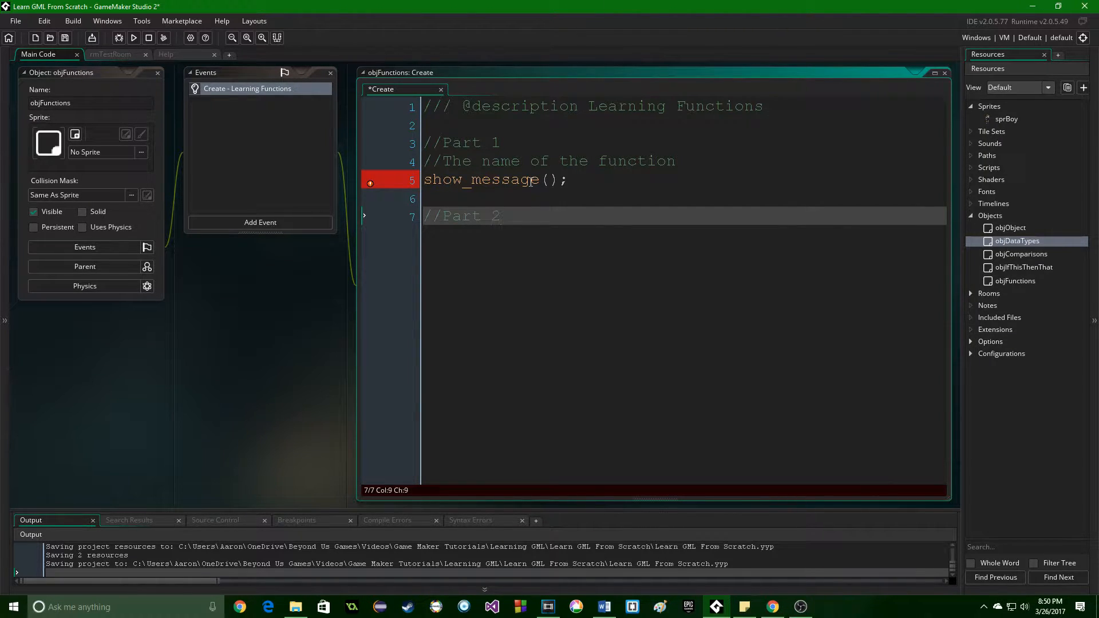
{"action": "type", "text": "//"}
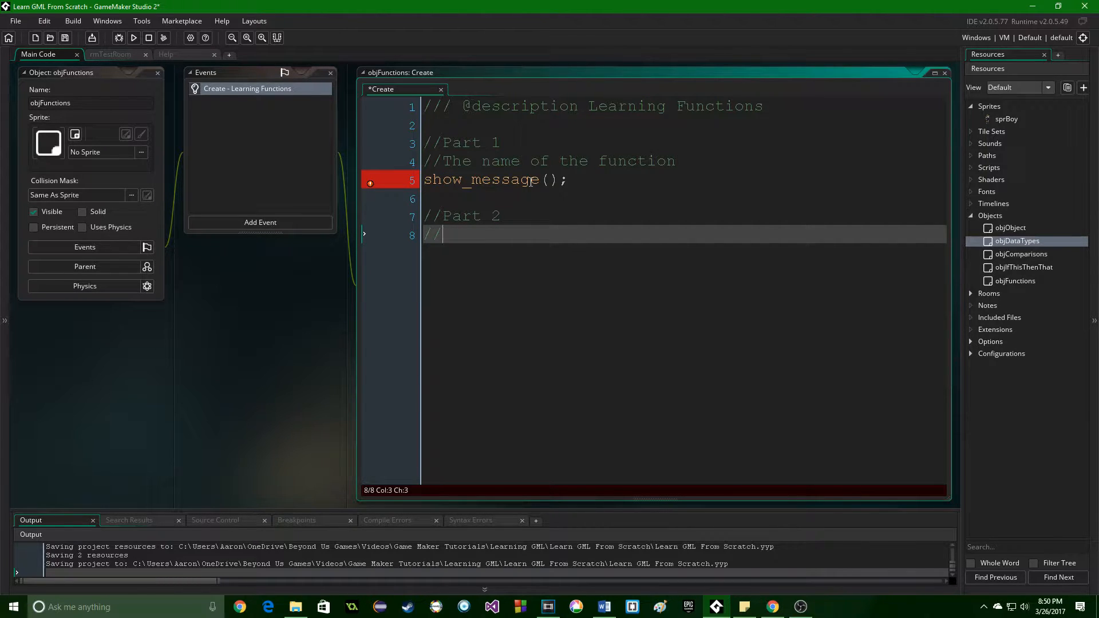
{"action": "type", "text": "Para"}
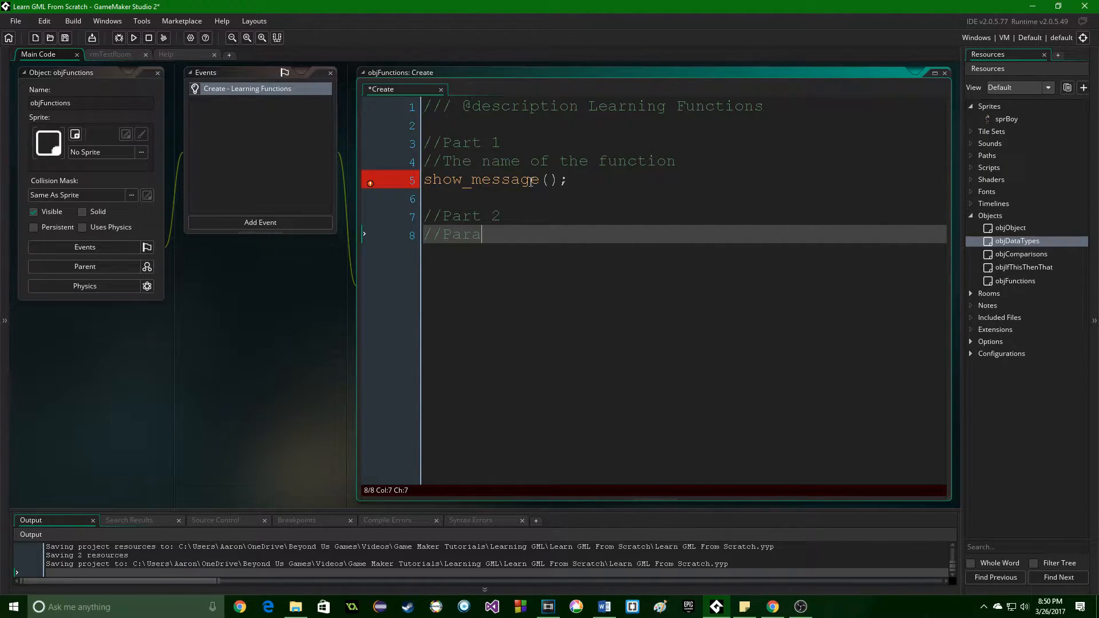
{"action": "type", "text": "meter"}
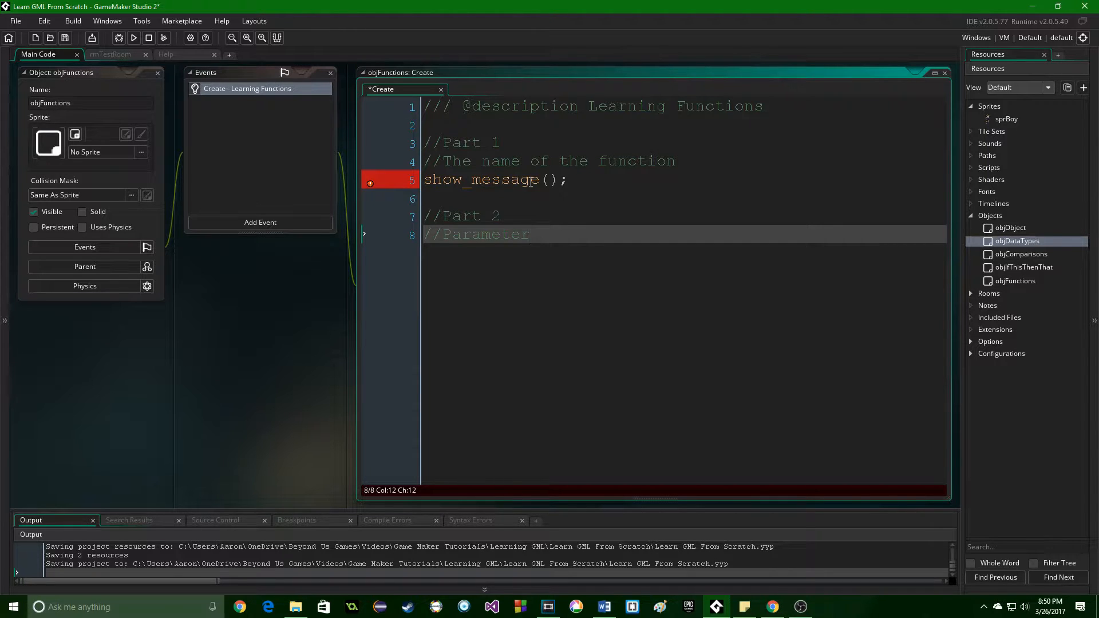
Pass "Hello World" as the show_message argument, then continue below Part 2.
{"action": "left_click", "coordinate": [548, 180]}
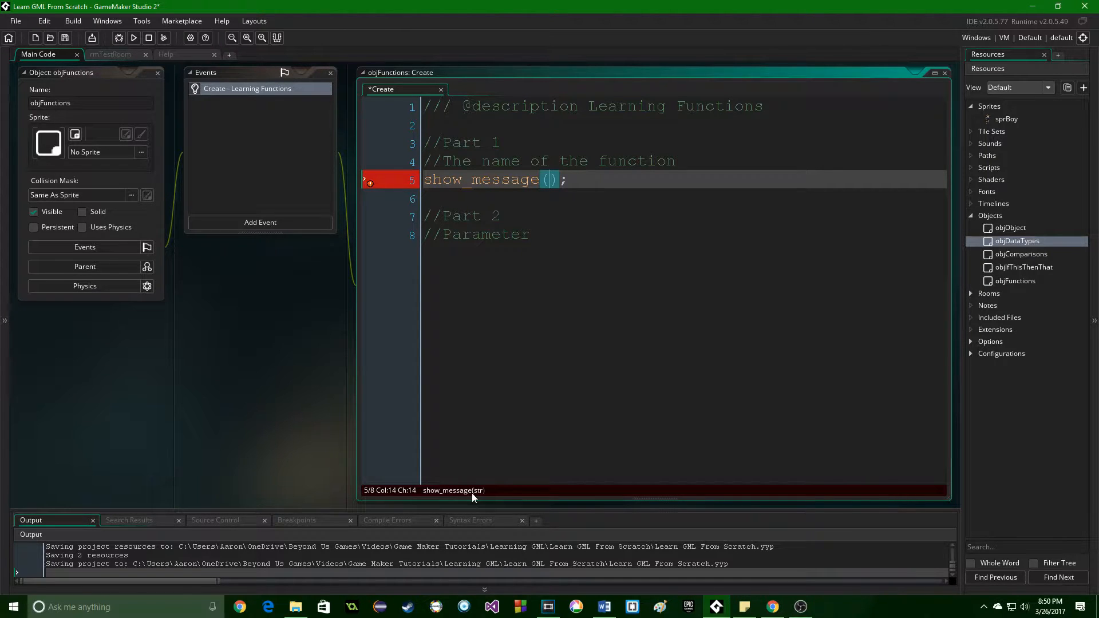
{"action": "mouse_move", "coordinate": [506, 494]}
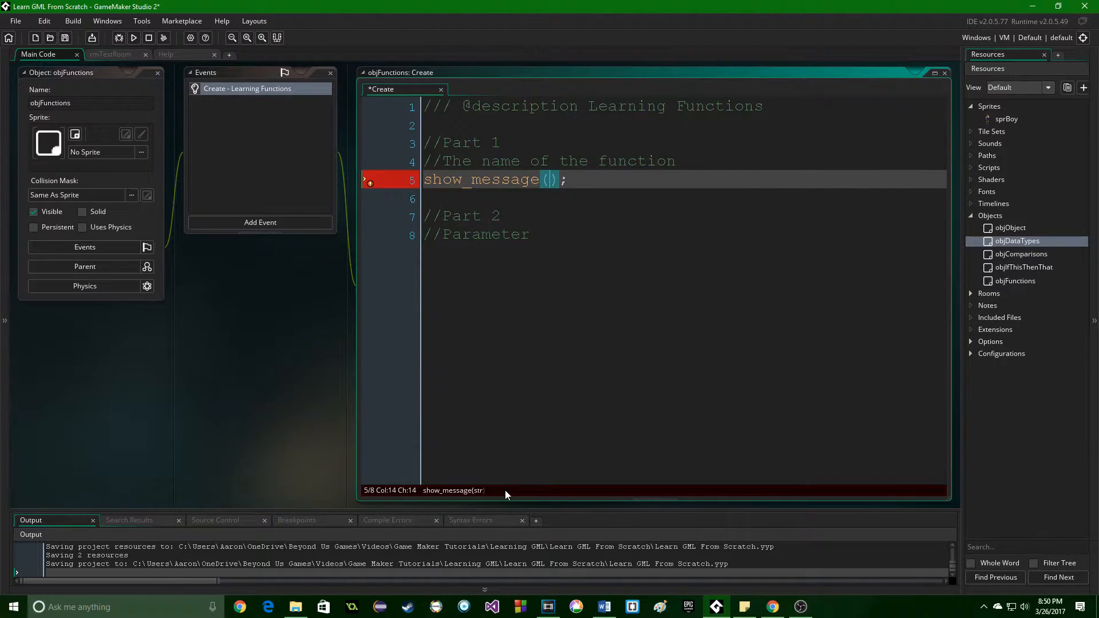
{"action": "mouse_move", "coordinate": [479, 499]}
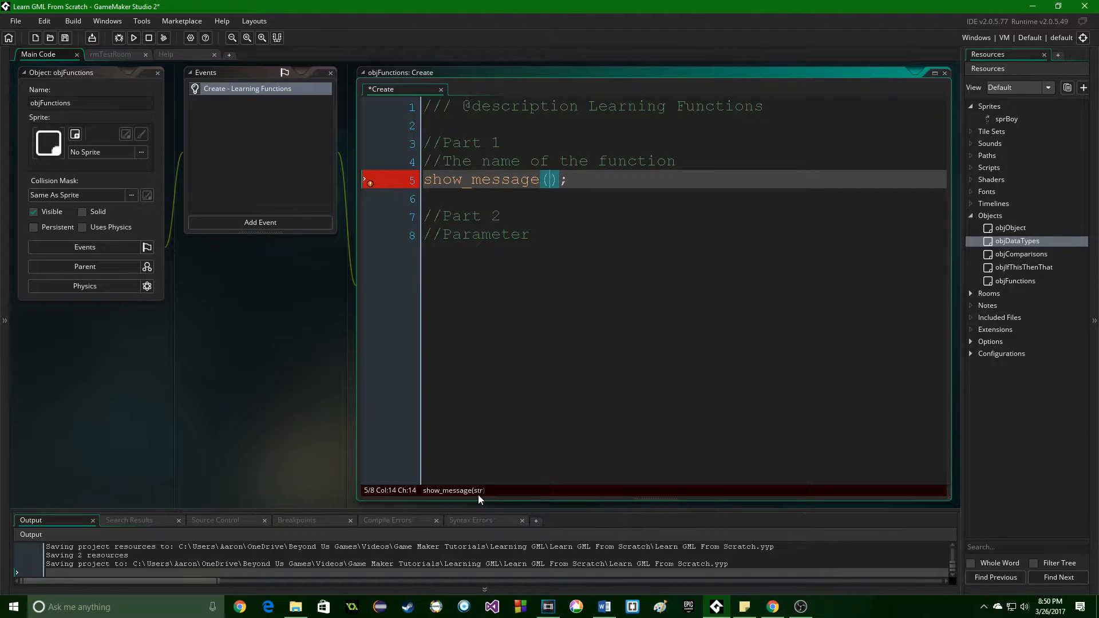
{"action": "mouse_move", "coordinate": [568, 202]}
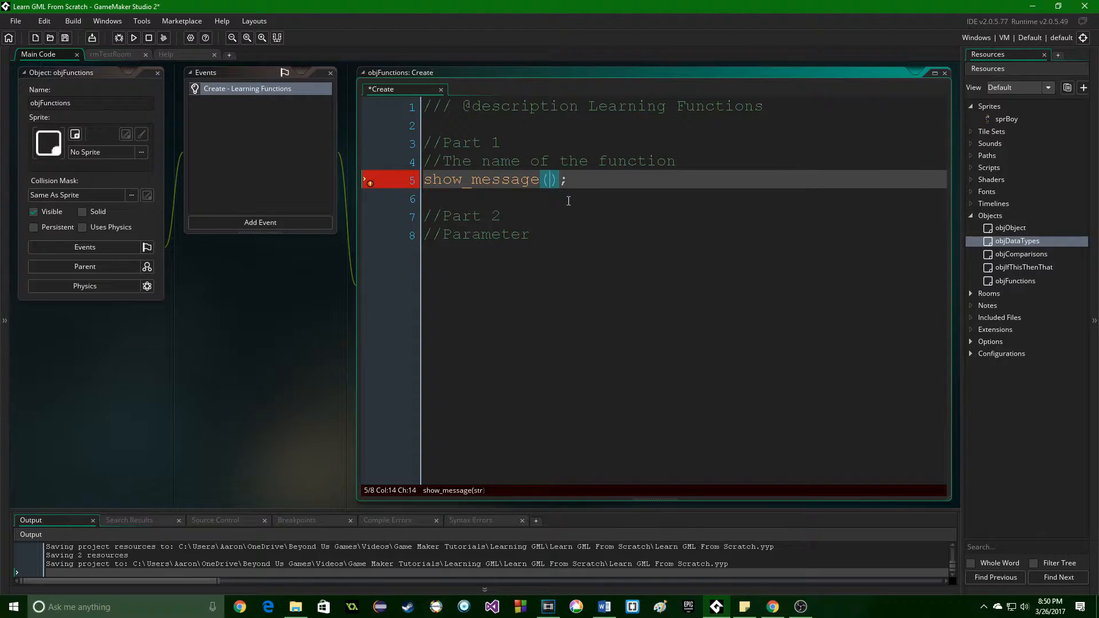
{"action": "type", "text": "\""}
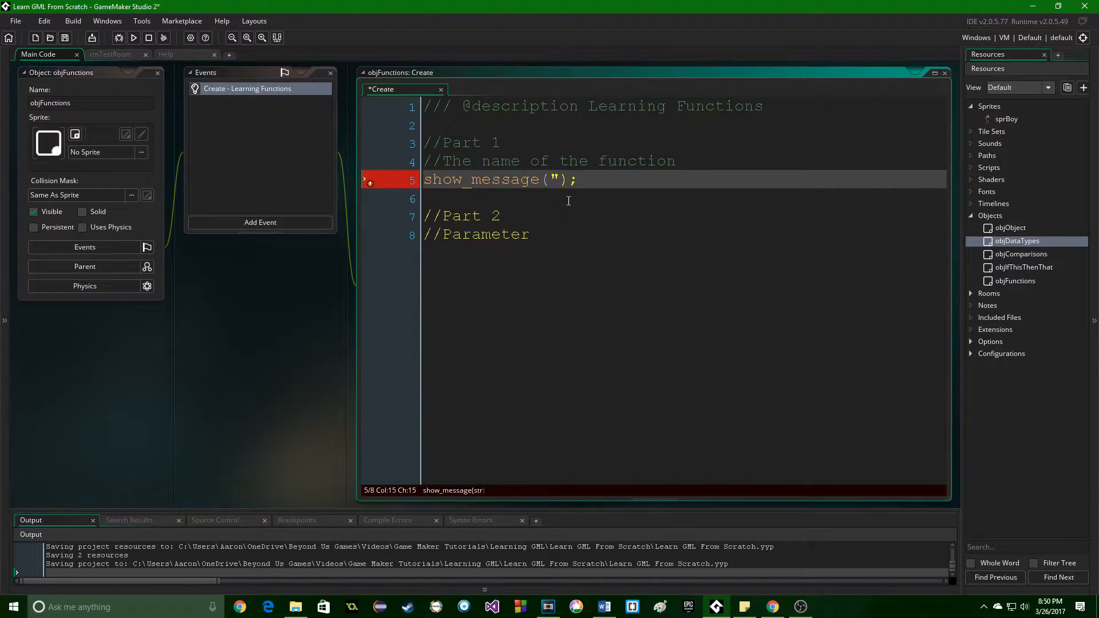
{"action": "type", "text": "Hello World"}
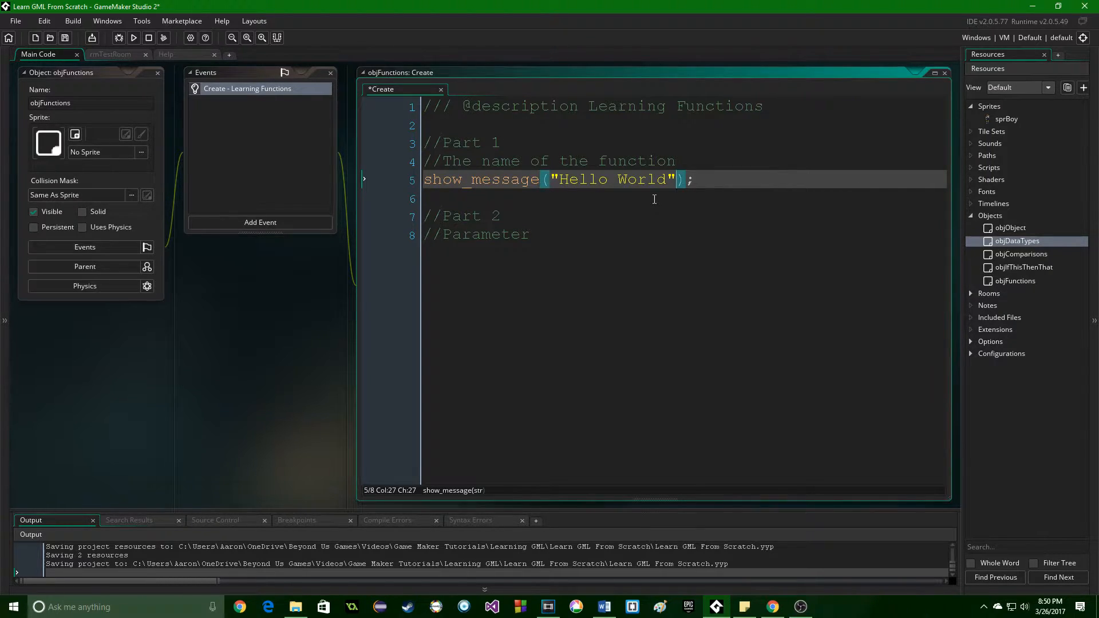
{"action": "left_click", "coordinate": [611, 233]}
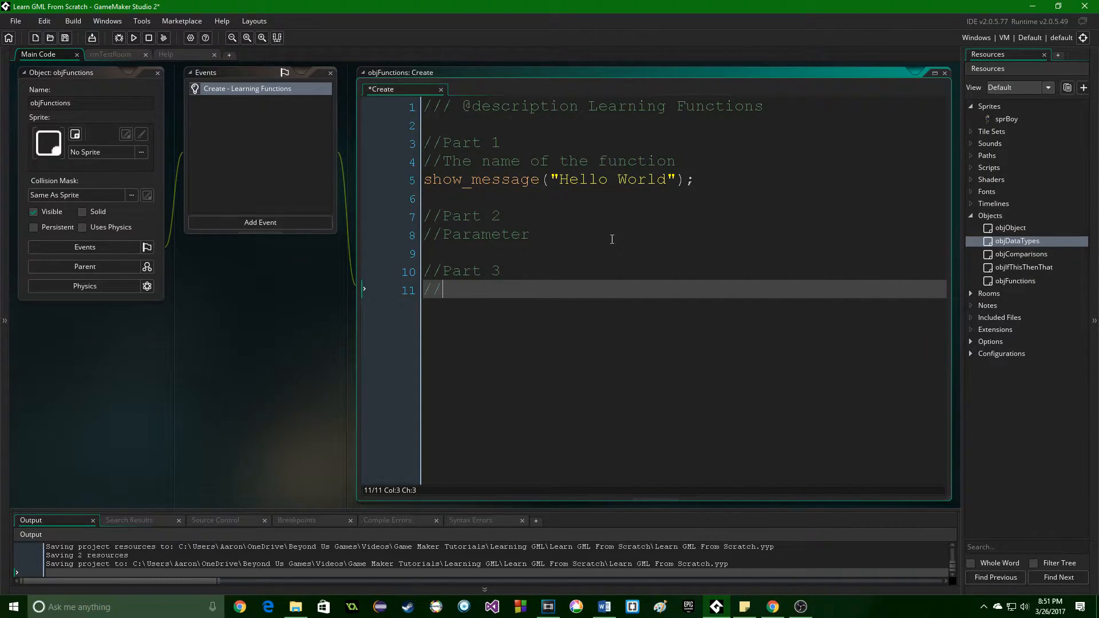
Write Part 3 comments: the data returned and Length * Width = Area.
{"action": "type", "text": "The da"}
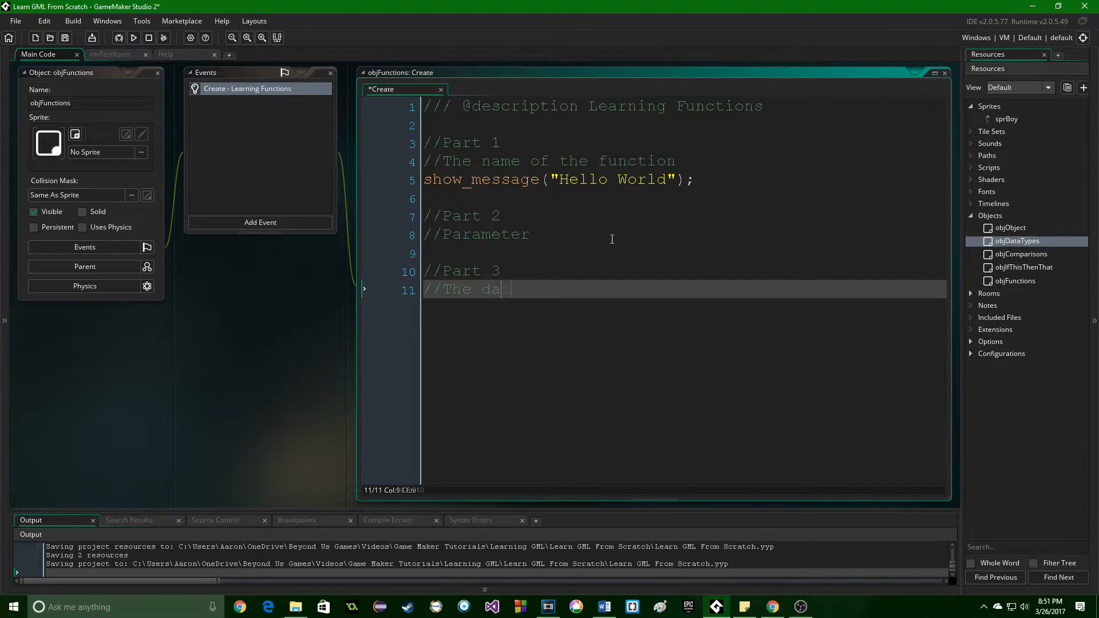
{"action": "type", "text": "ta returned"}
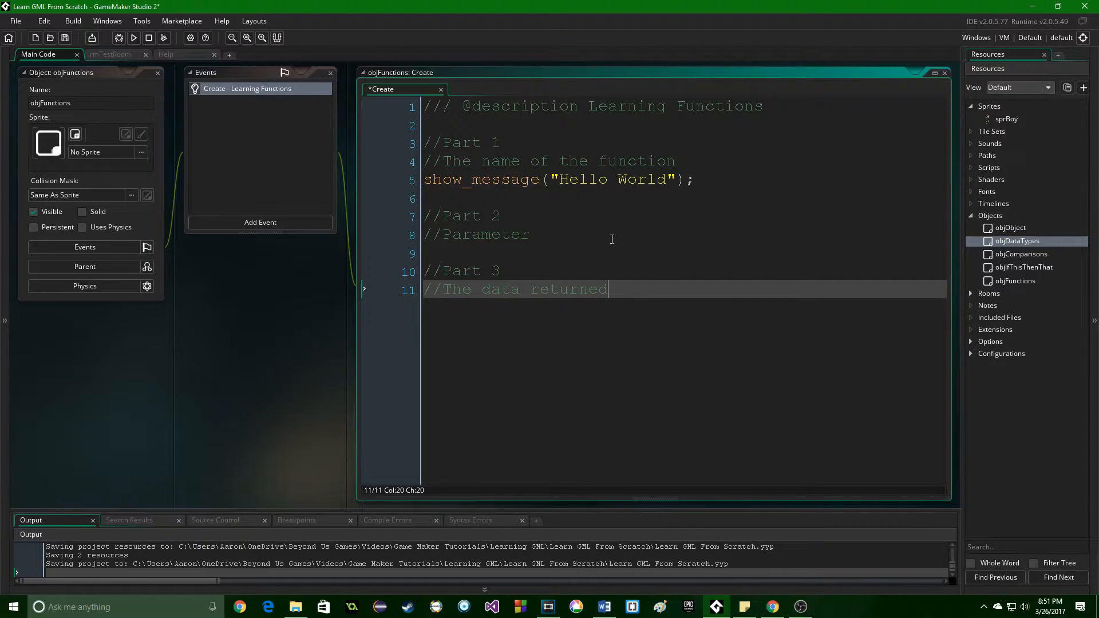
{"action": "key", "text": "Return"}
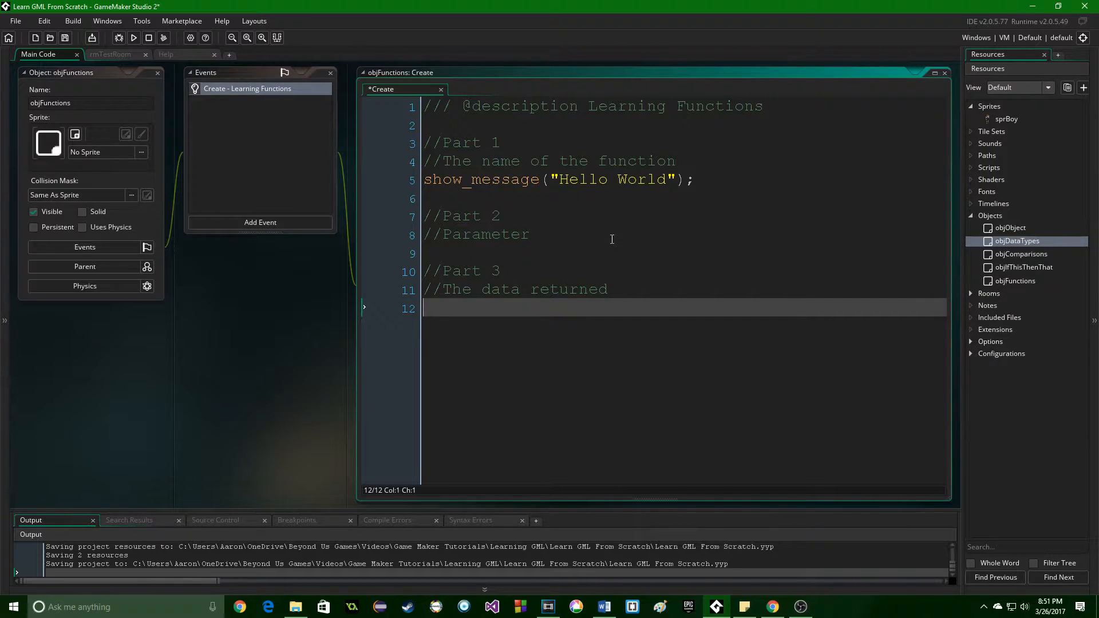
{"action": "type", "text": "//"}
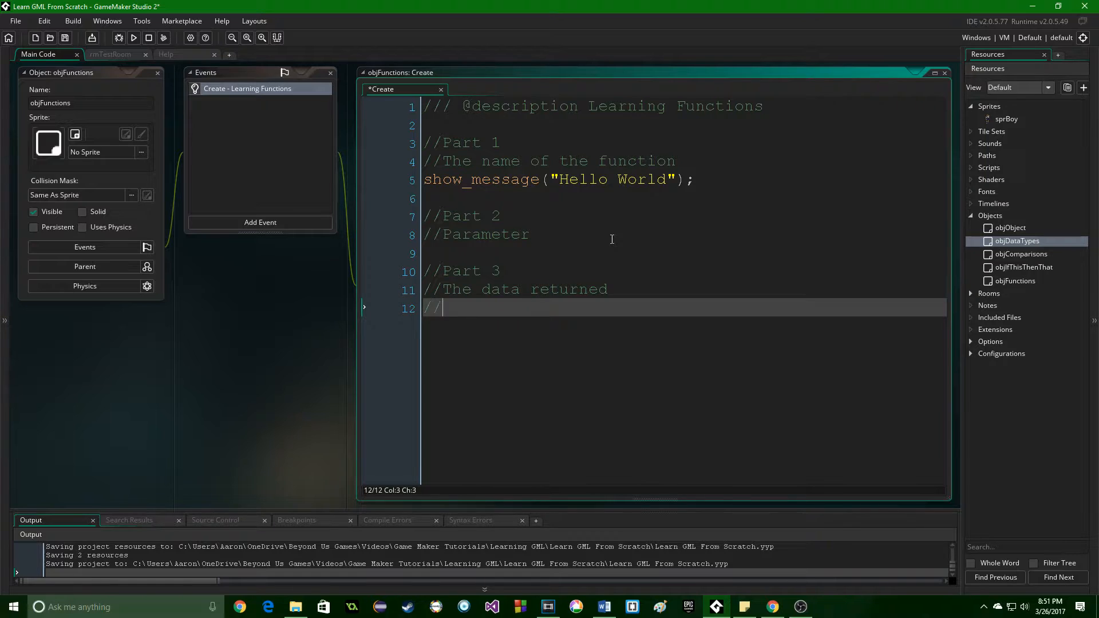
{"action": "type", "text": "Length *"}
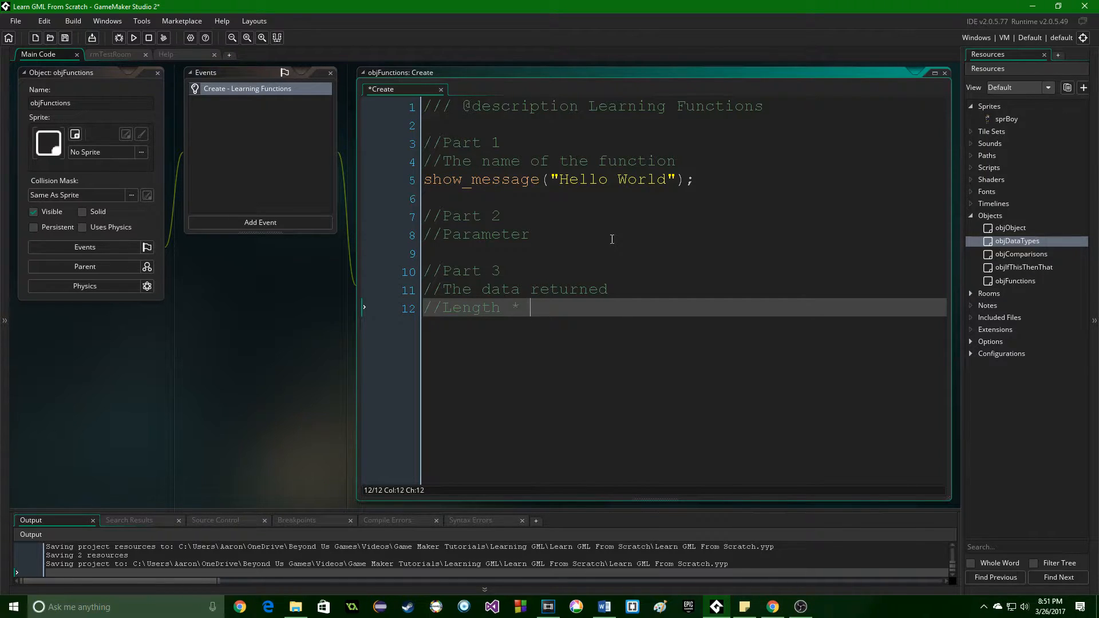
{"action": "type", "text": "Width = Area"}
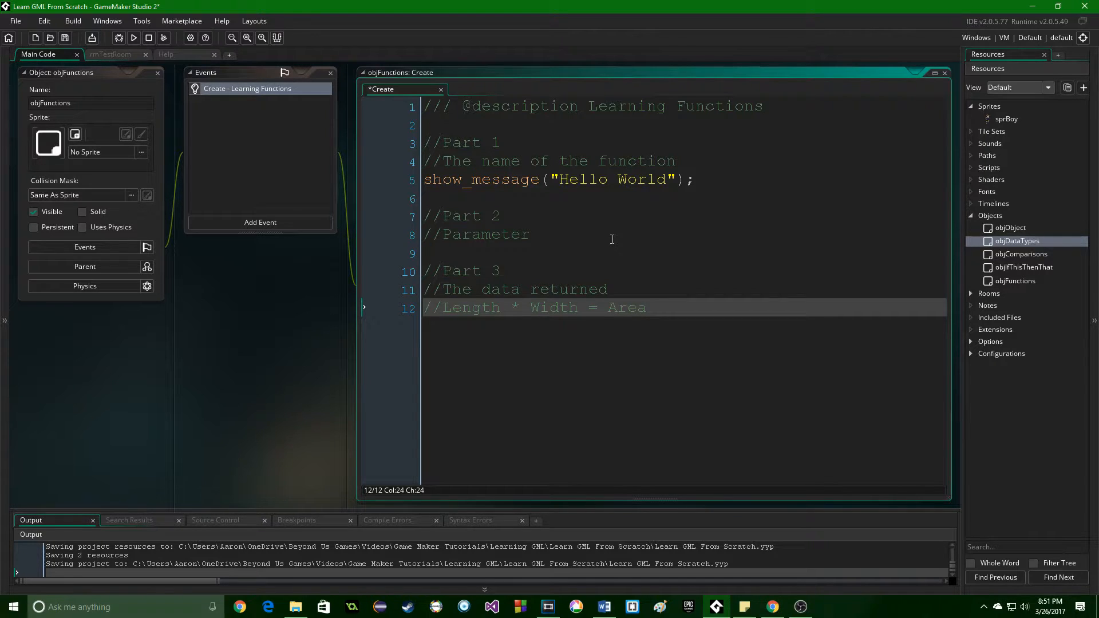
Add a commented example call computerArea(10, 5); on line 13.
{"action": "left_click", "coordinate": [638, 307]}
{"action": "type", "text": "//"}
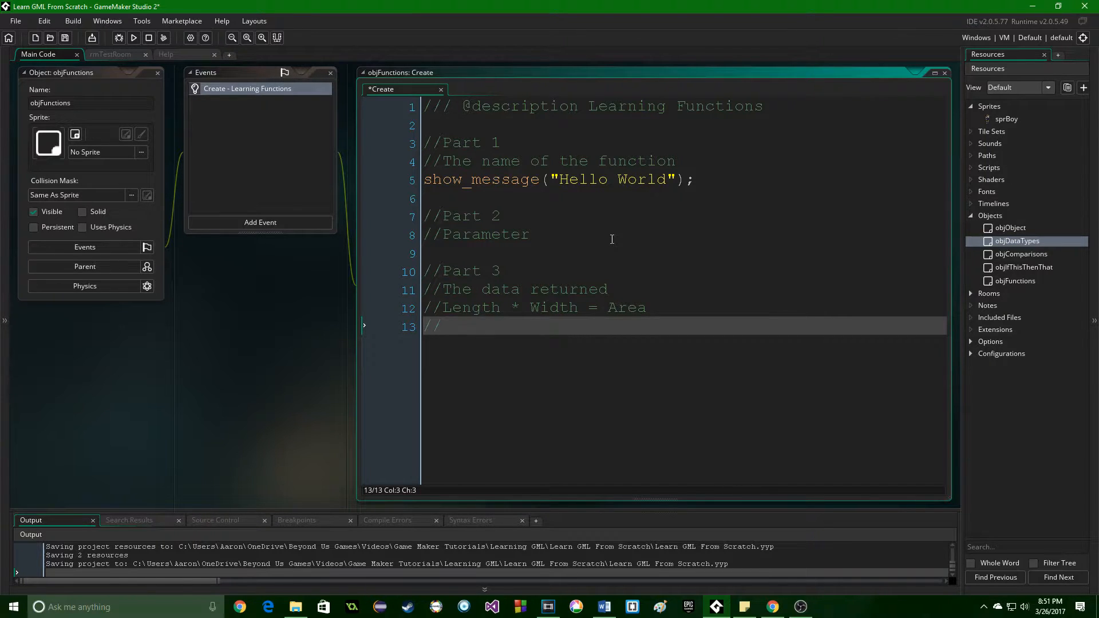
{"action": "type", "text": "computerAr"}
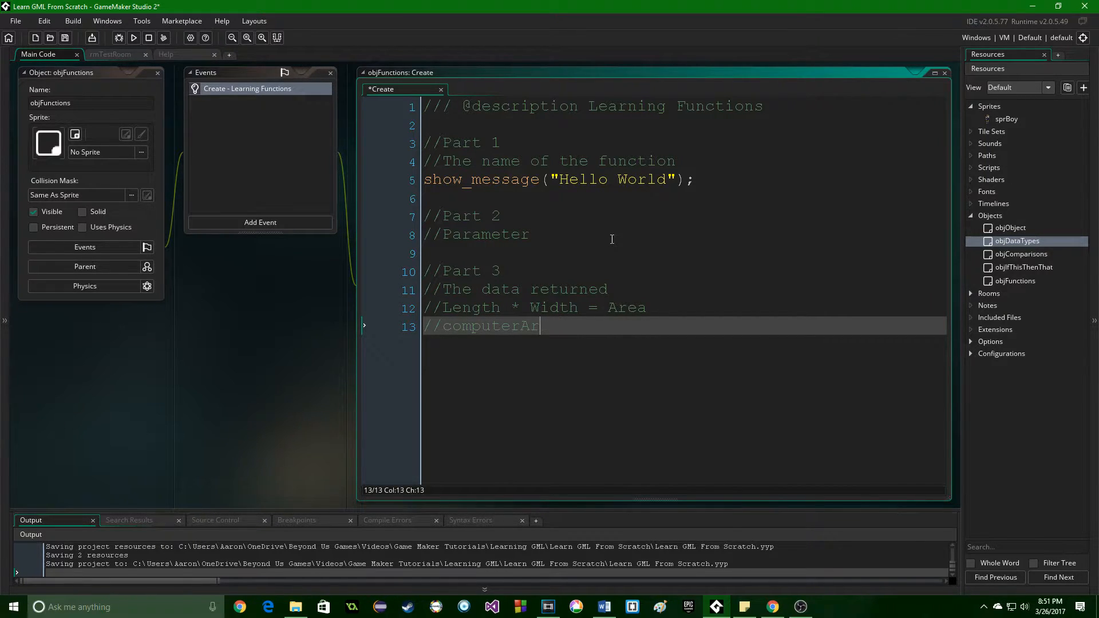
{"action": "type", "text": "ea("}
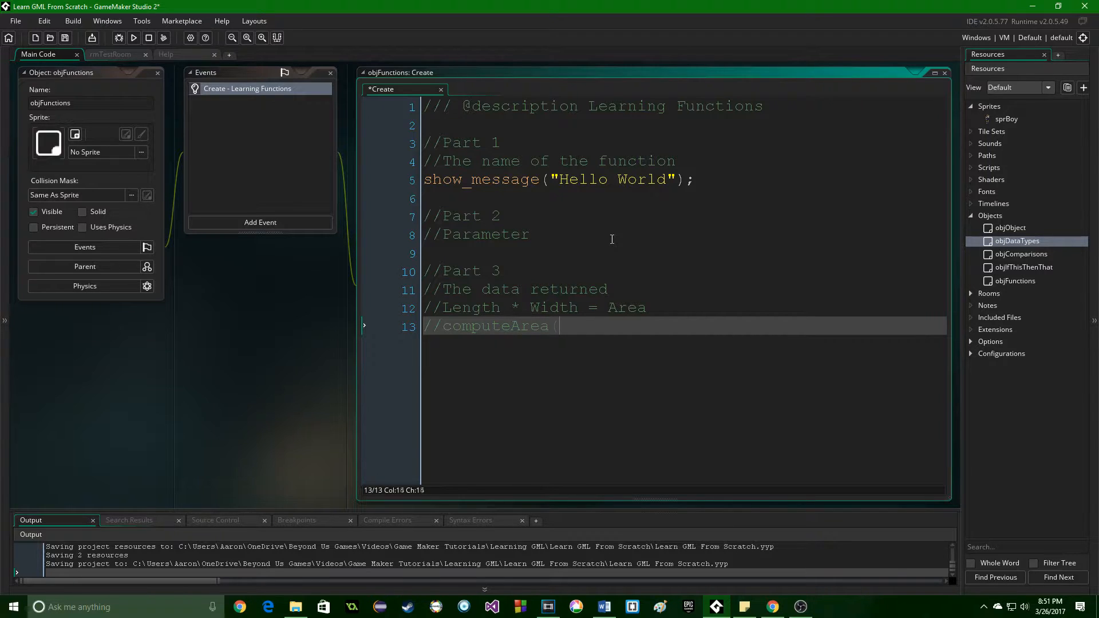
{"action": "type", "text": "10,"}
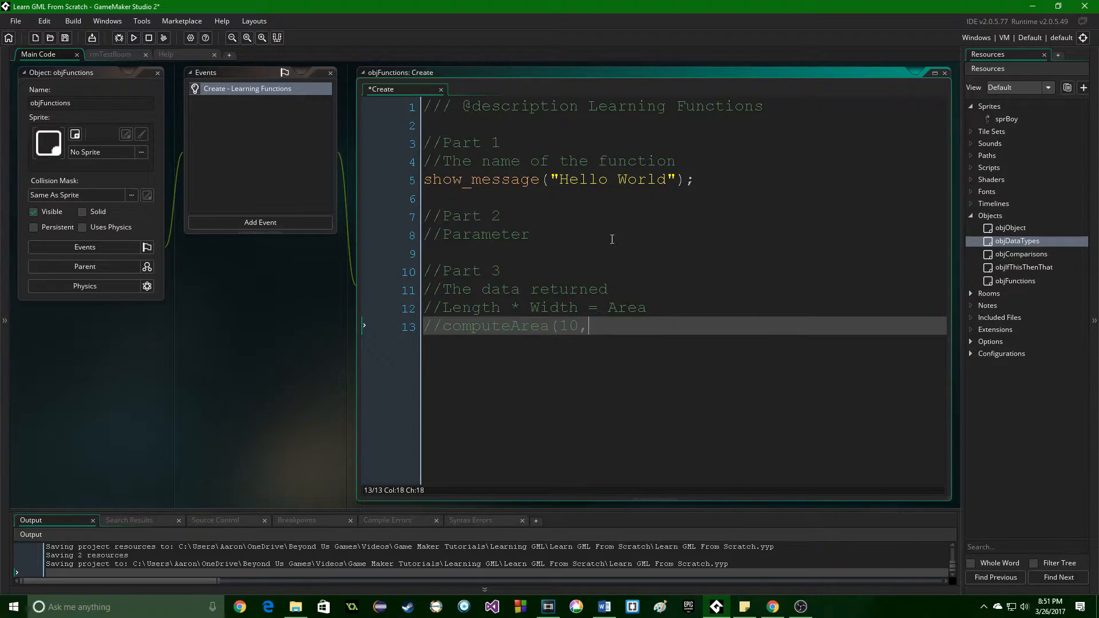
{"action": "type", "text": "5)"}
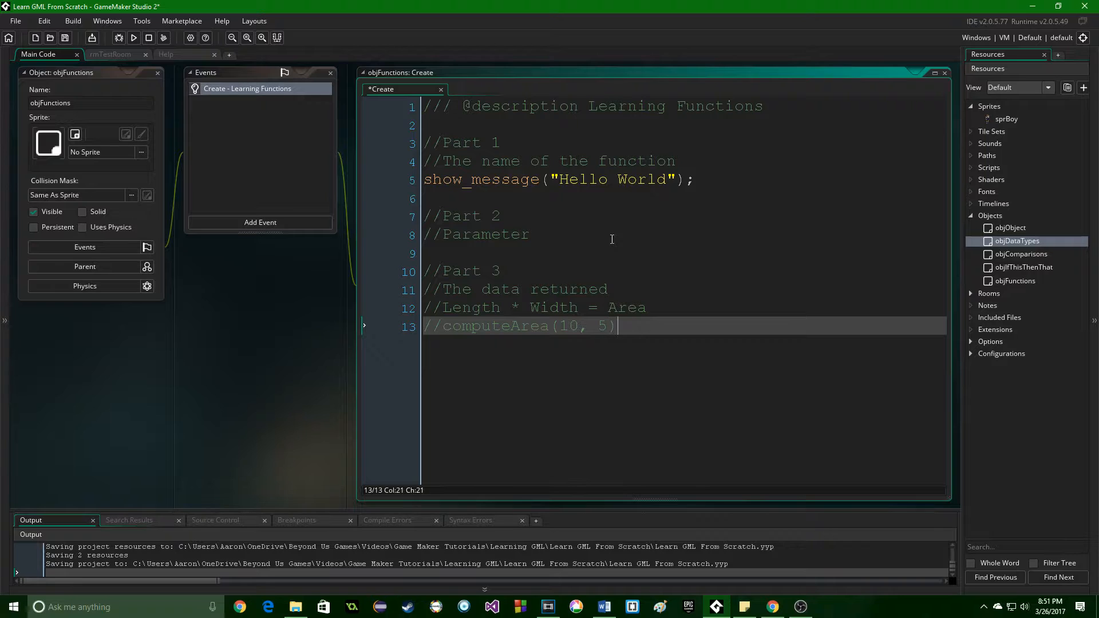
{"action": "type", "text": ";"}
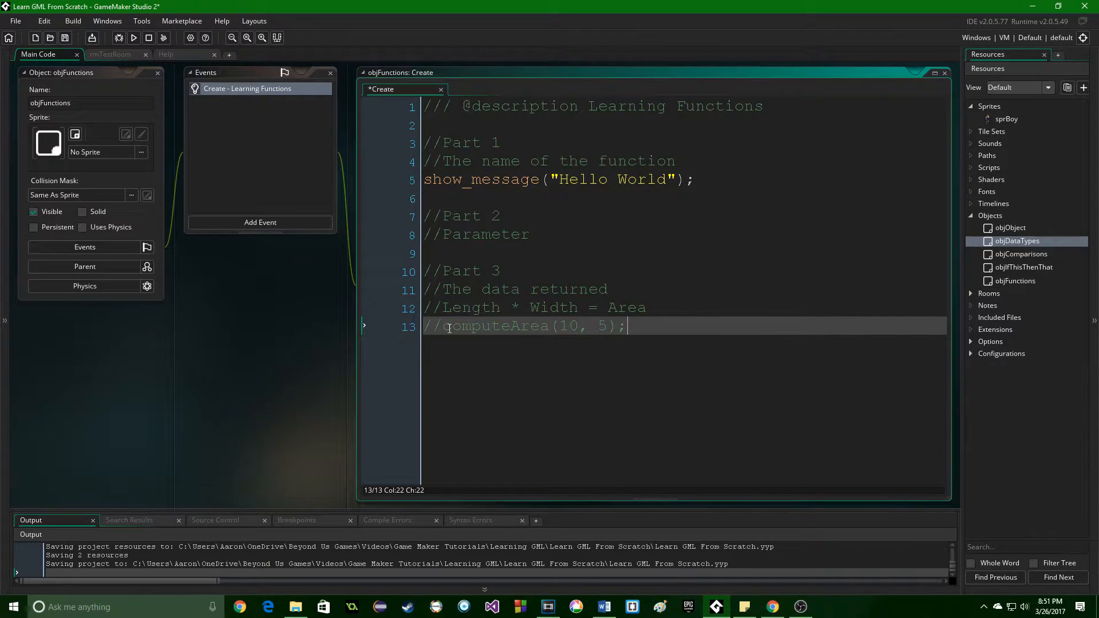
Revise line 13 to read //myArea = computeArea(10, 5); and start new lines.
{"action": "left_click", "coordinate": [442, 326]}
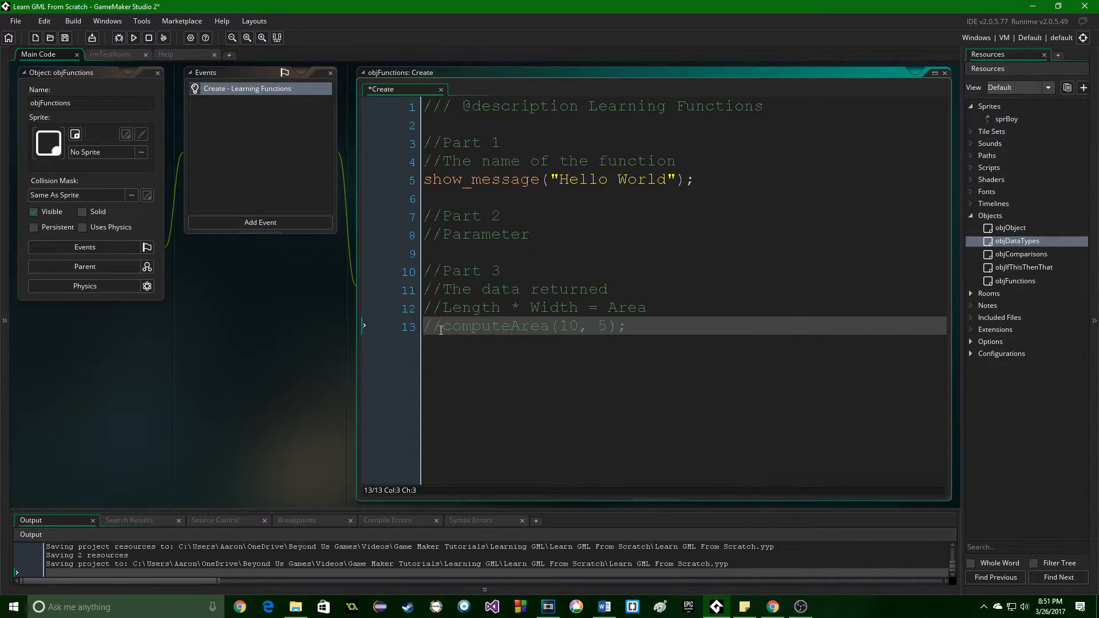
{"action": "type", "text": "myArea"}
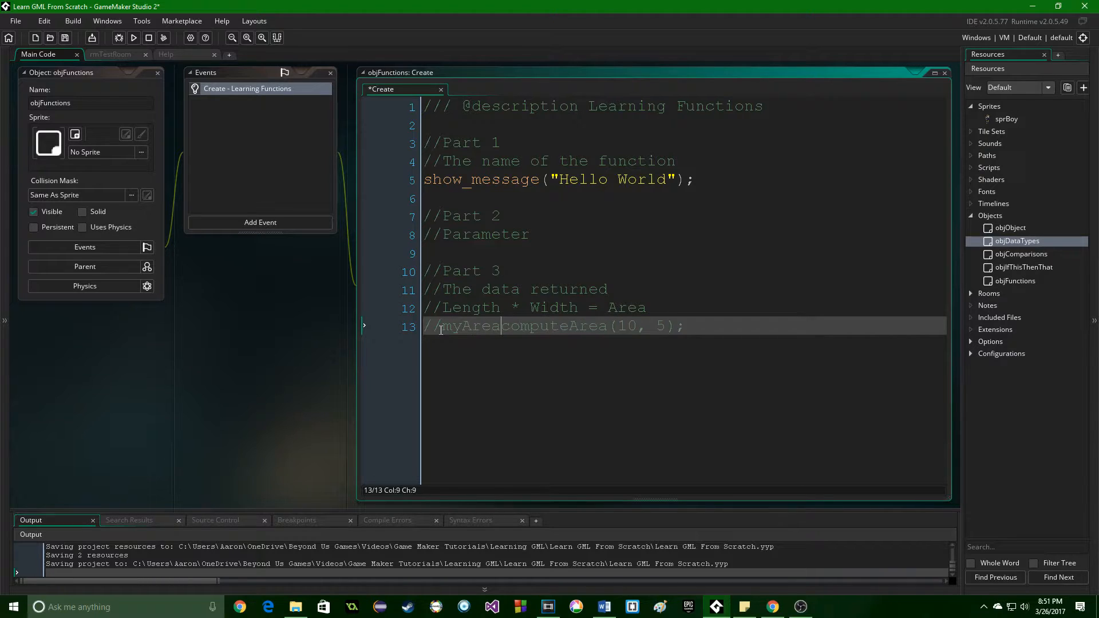
{"action": "type", "text": "="}
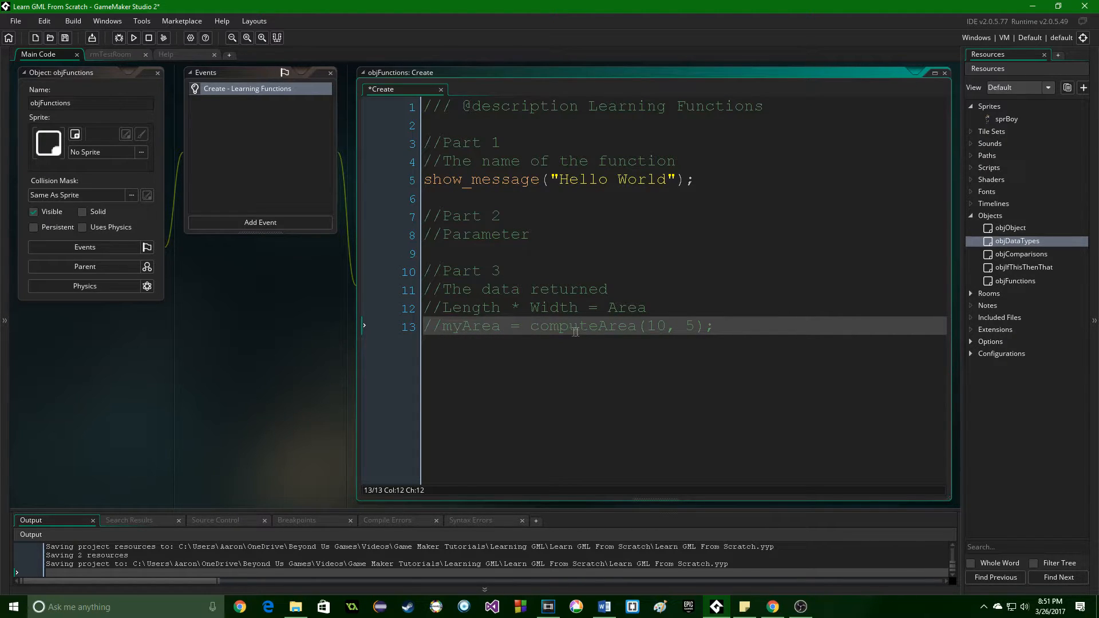
{"action": "double_click", "coordinate": [582, 326]}
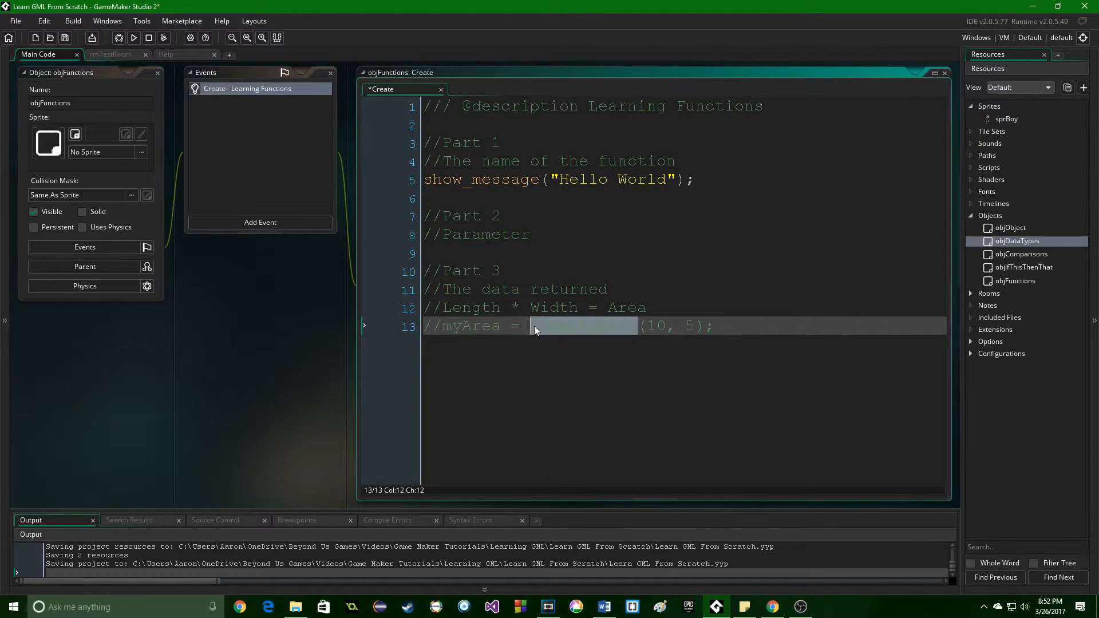
{"action": "type", "text": "computeArea"}
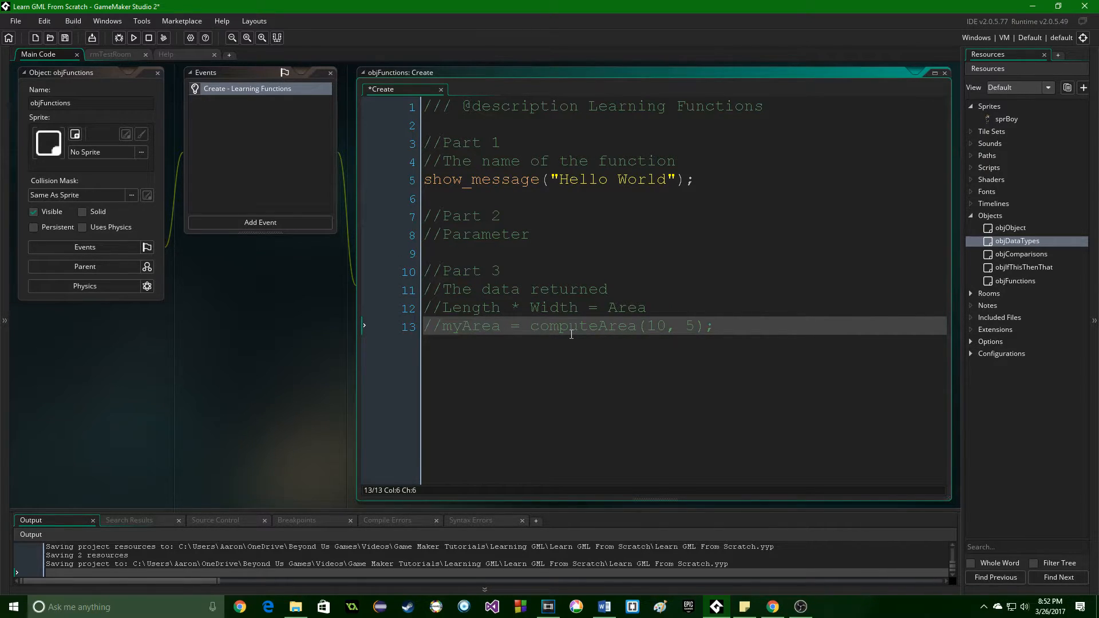
{"action": "mouse_move", "coordinate": [491, 324]}
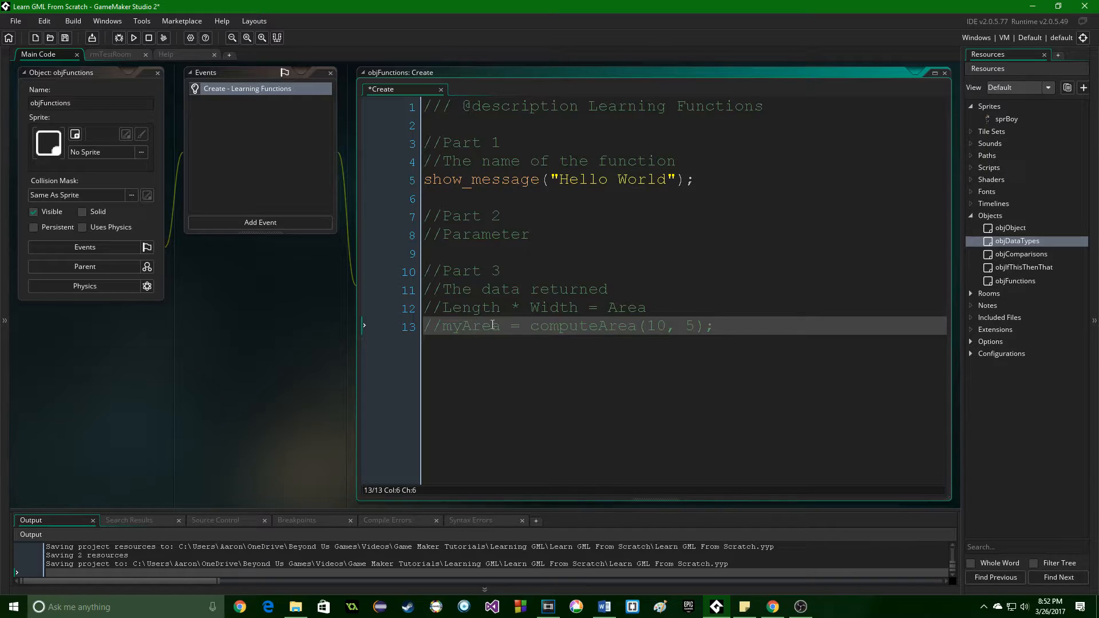
{"action": "left_click", "coordinate": [714, 326]}
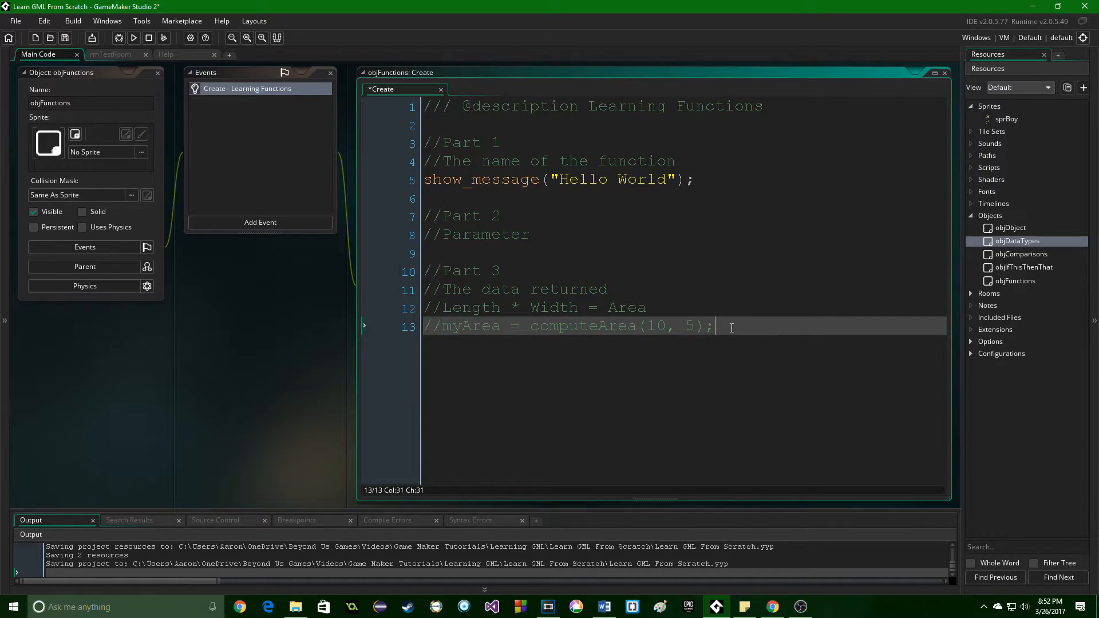
{"action": "key", "text": "Enter"}
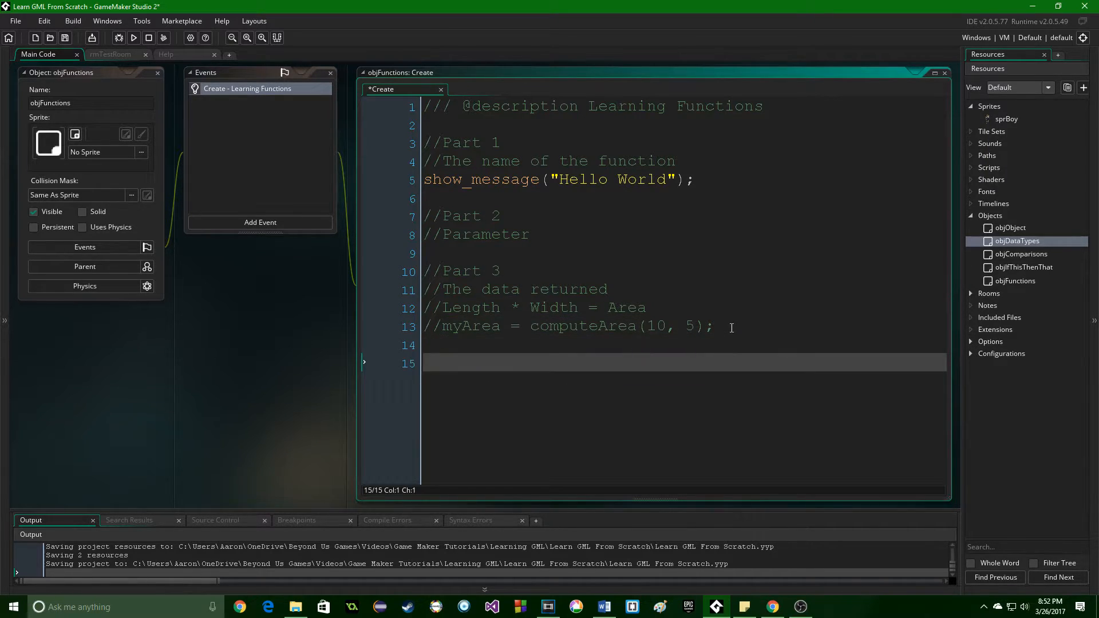
Write a Part 4 heading comment followed by //Pre-written code.
{"action": "type", "text": "//Part 4"}
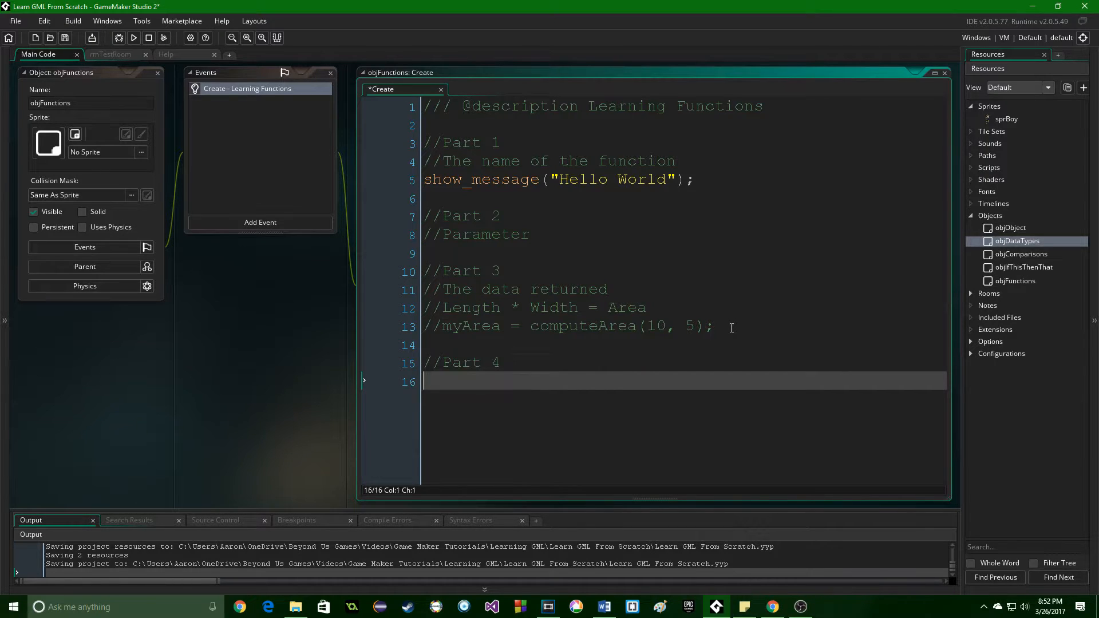
{"action": "type", "text": "//"}
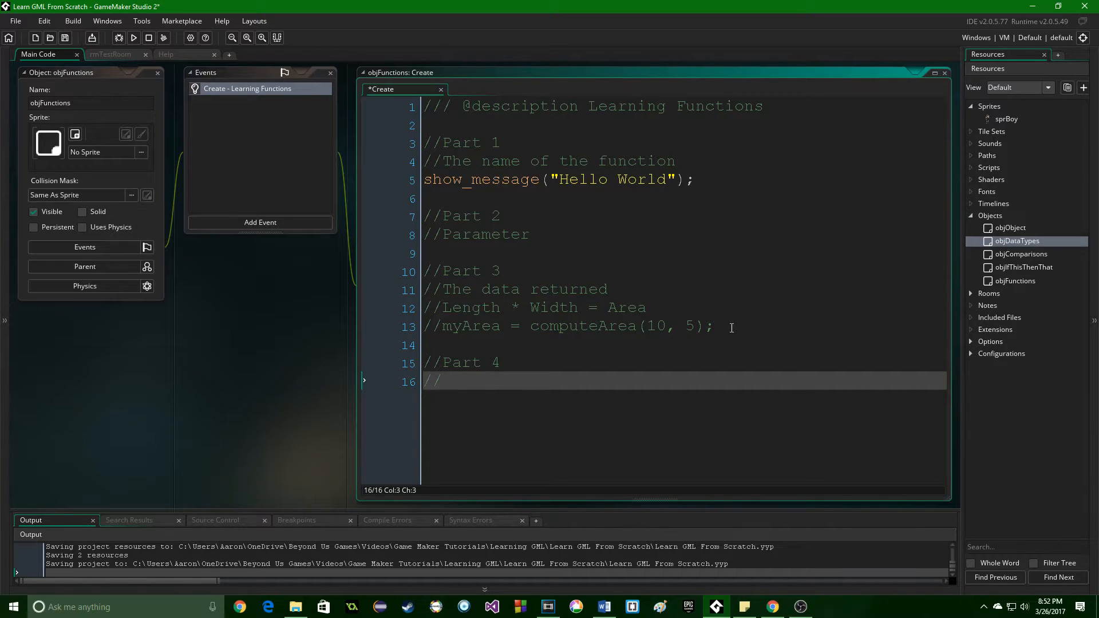
{"action": "type", "text": "Pre"}
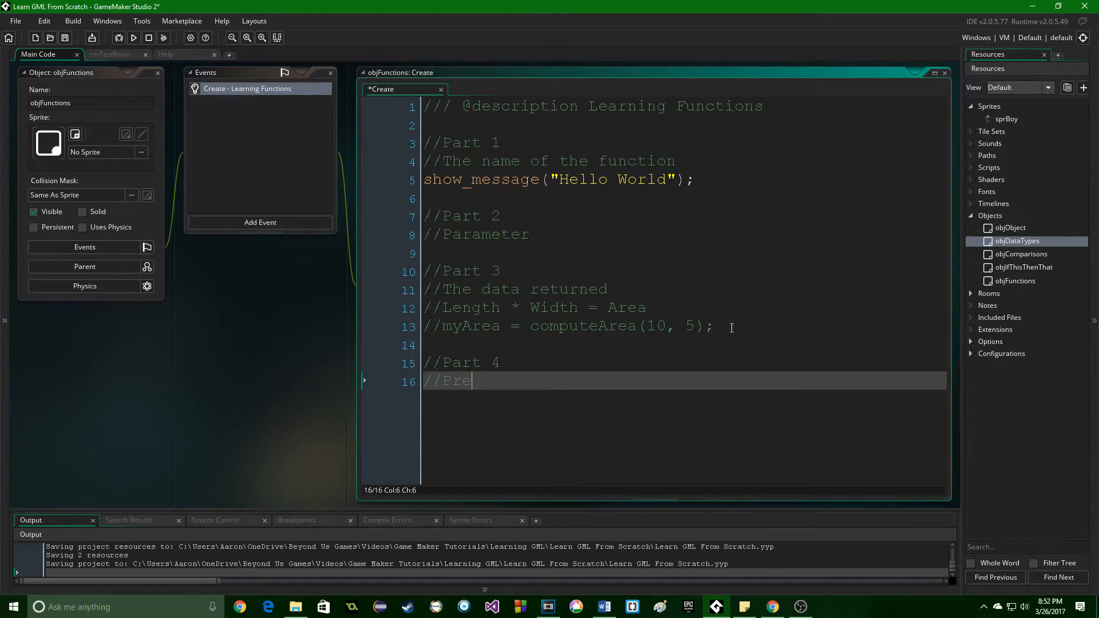
{"action": "type", "text": "-written code"}
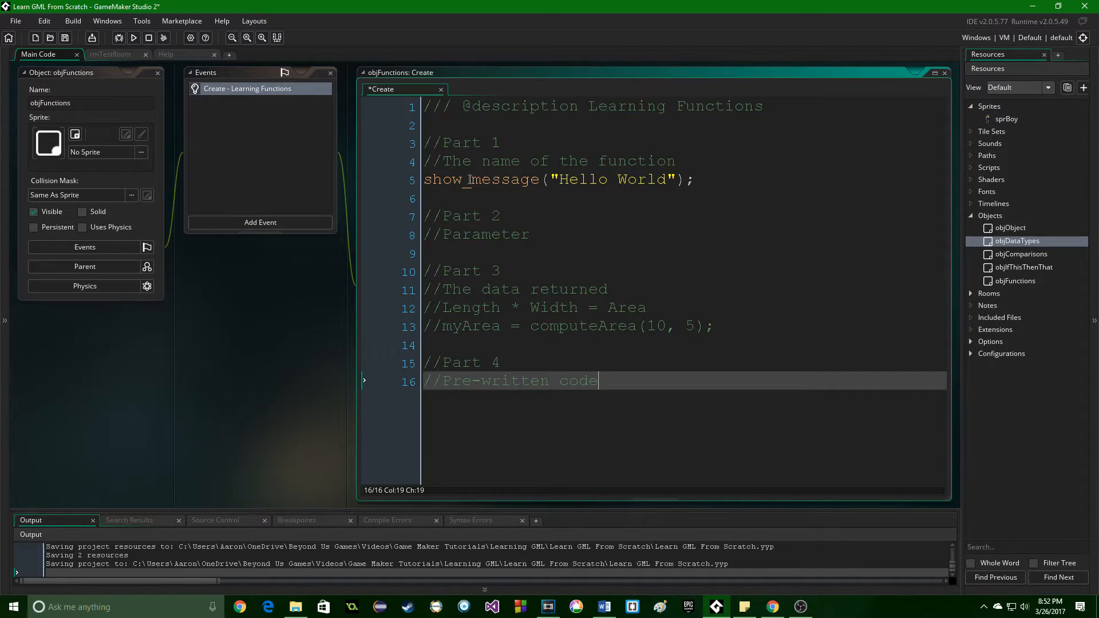
{"action": "left_click", "coordinate": [497, 180]}
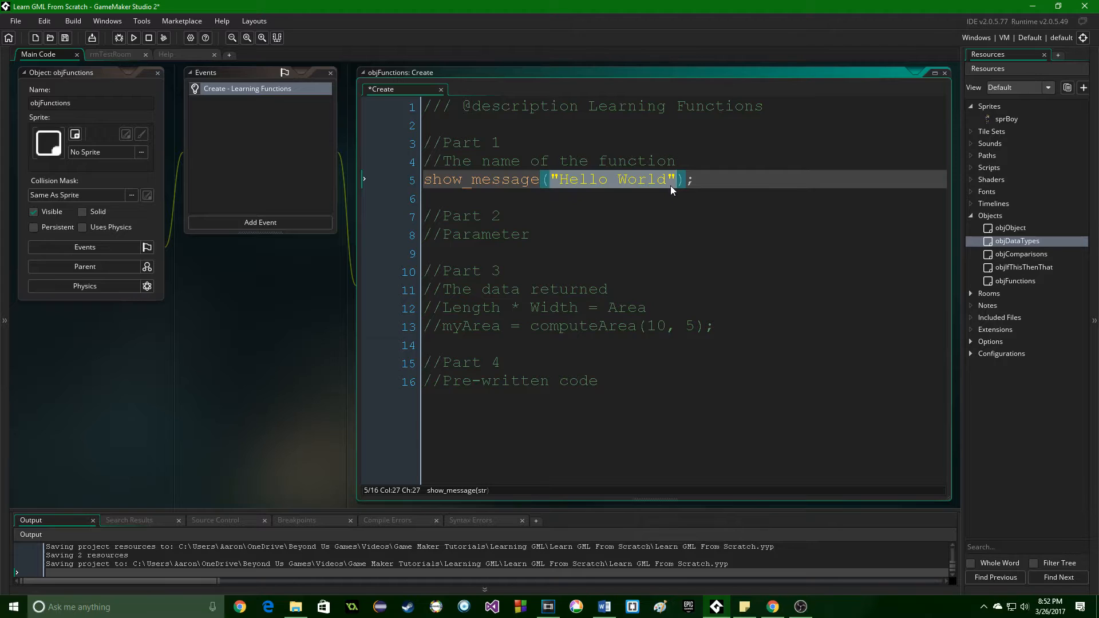
Clear the Hello World highlight and bring up the Help menu.
{"action": "left_click", "coordinate": [696, 179]}
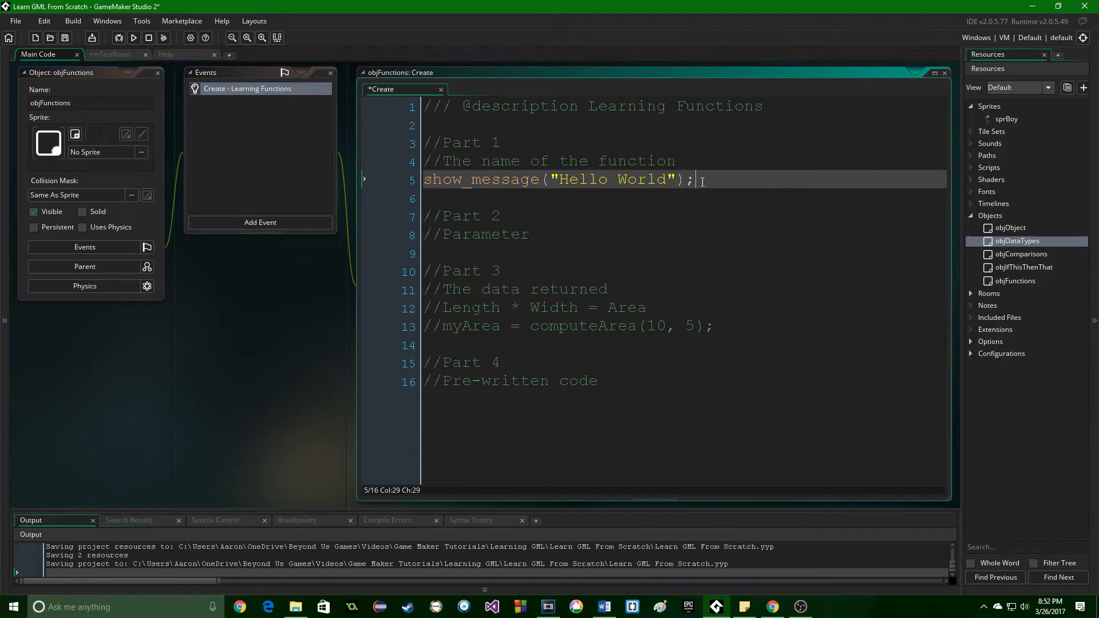
{"action": "mouse_move", "coordinate": [672, 216]}
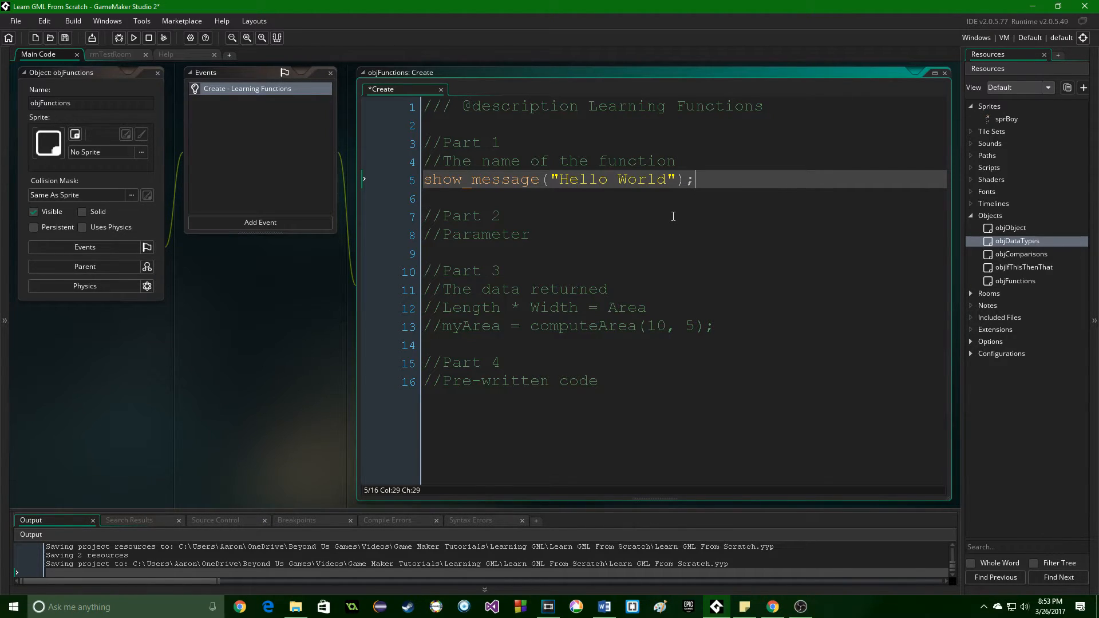
{"action": "left_click", "coordinate": [221, 20]}
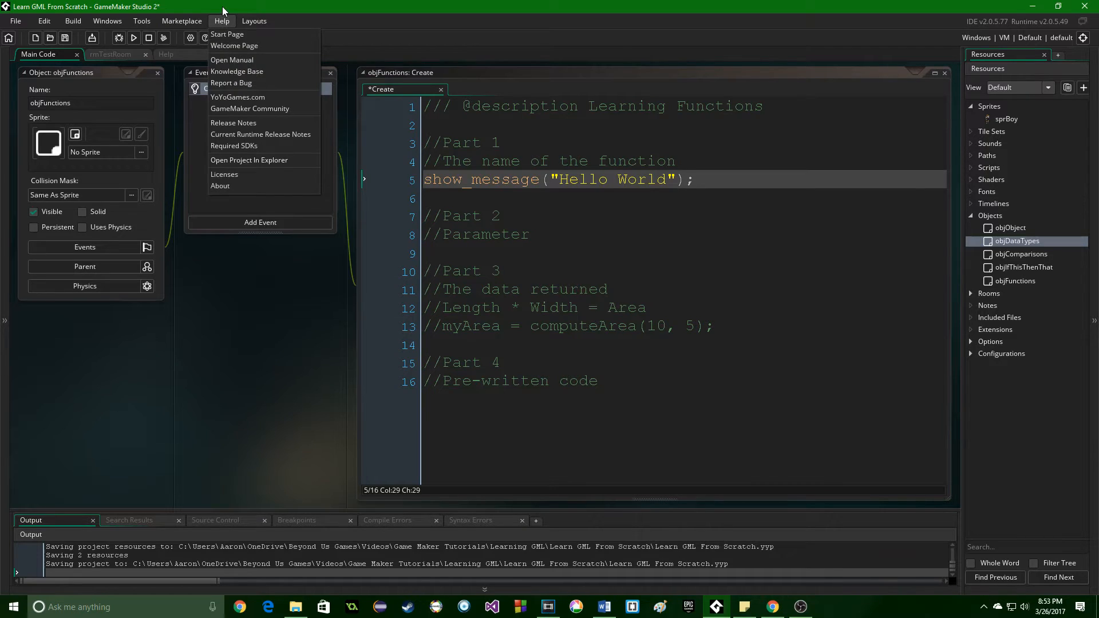
{"action": "mouse_move", "coordinate": [198, 57]}
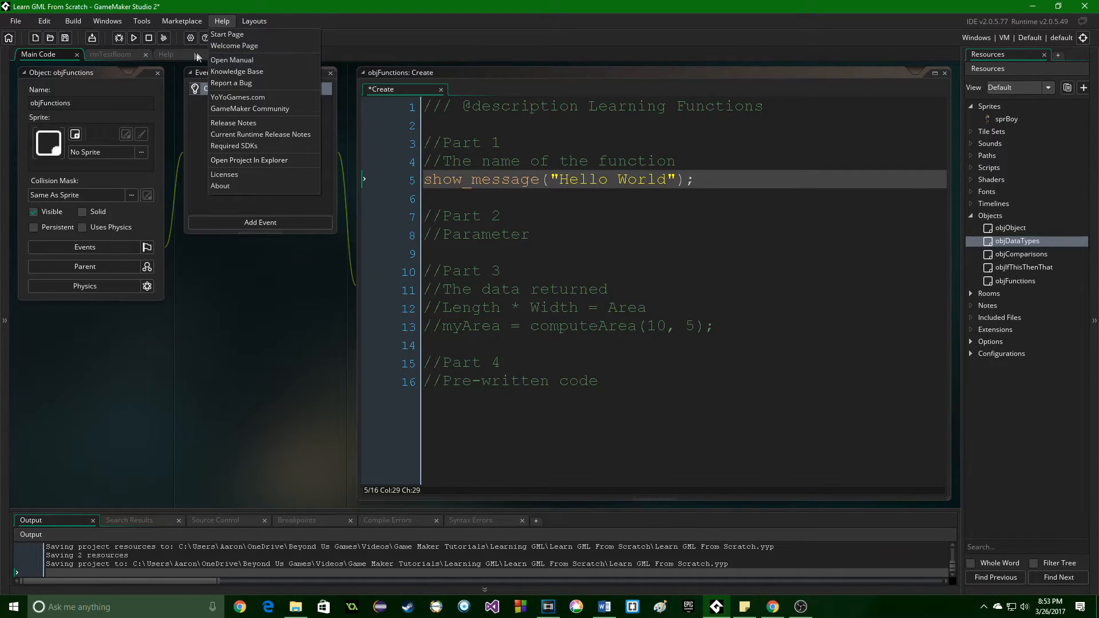
View the manual's draw_sprite page, scrolling through its arguments and example.
{"action": "left_click", "coordinate": [231, 60]}
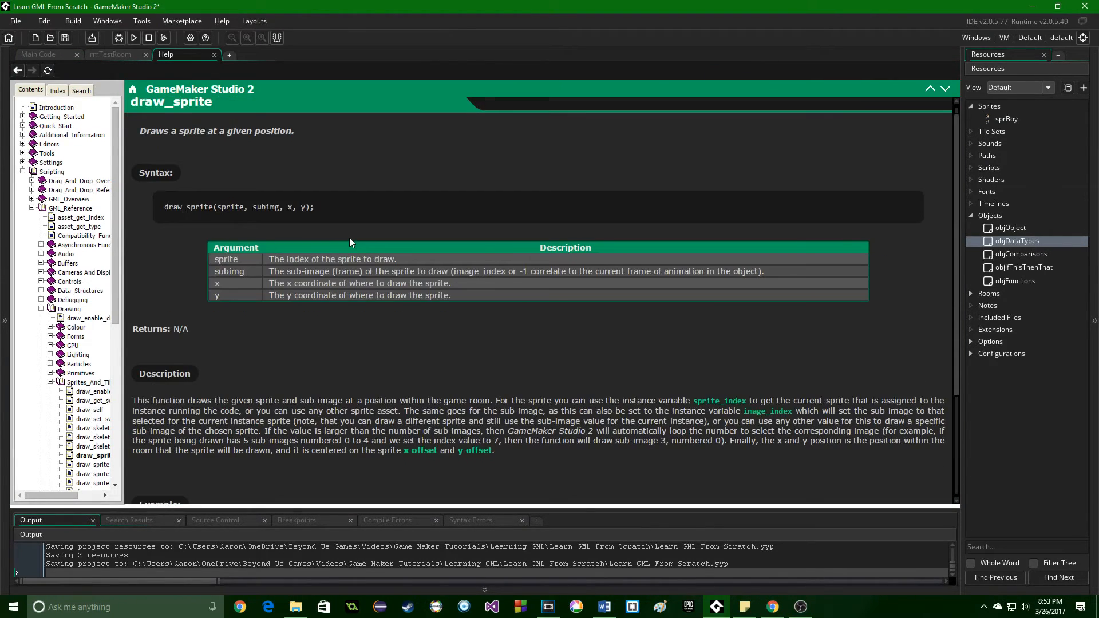
{"action": "scroll", "scroll_direction": "down", "scroll_amount": 3}
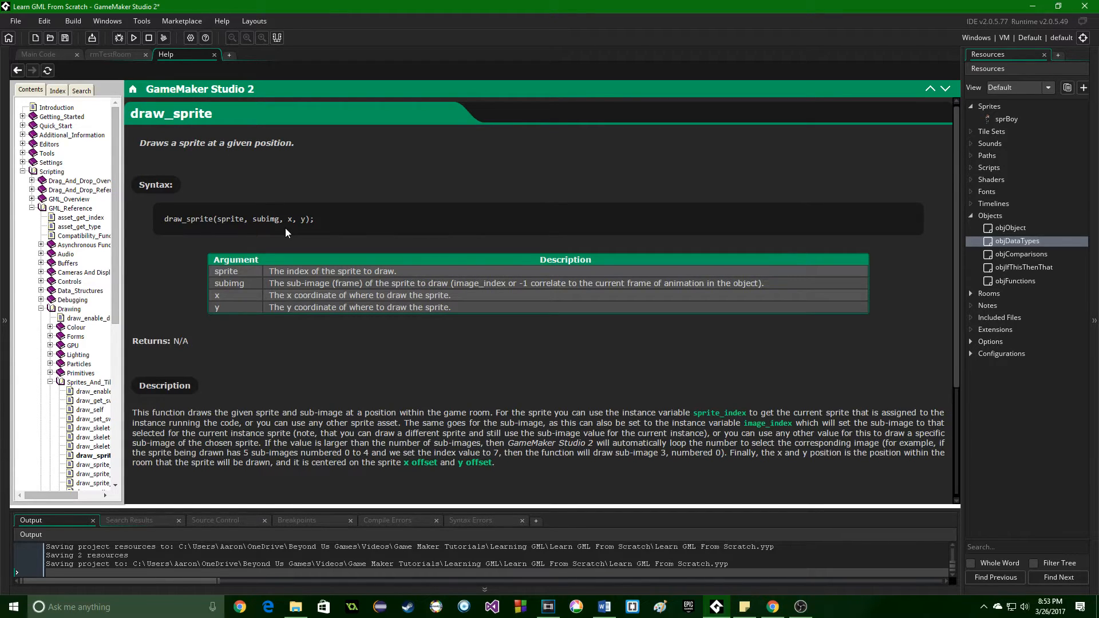
{"action": "scroll", "scroll_direction": "down", "scroll_amount": 3}
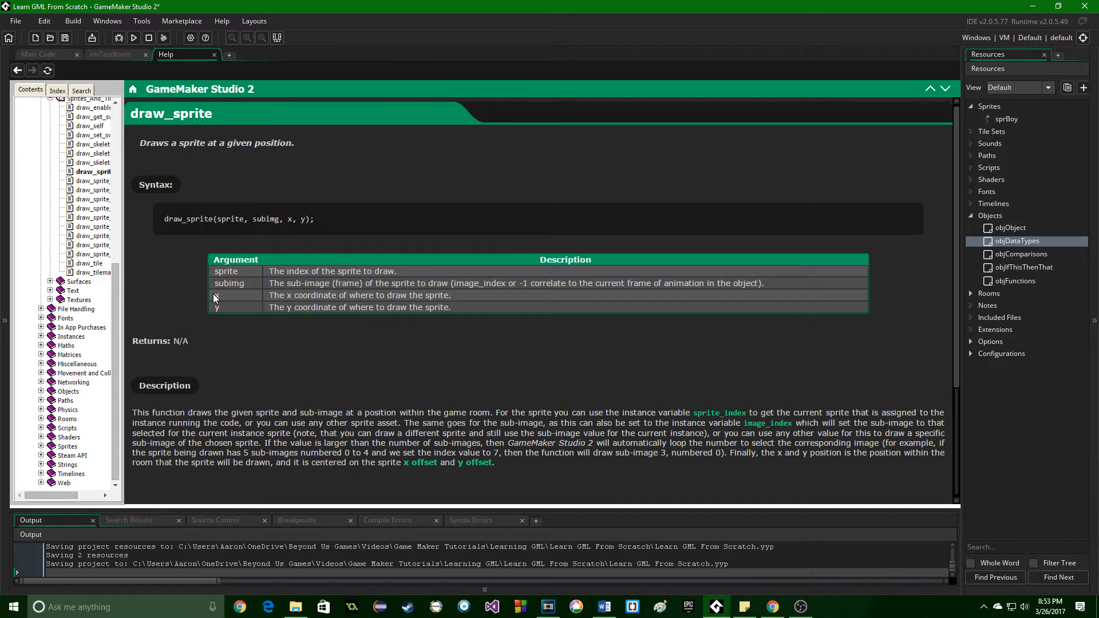
{"action": "mouse_move", "coordinate": [246, 343]}
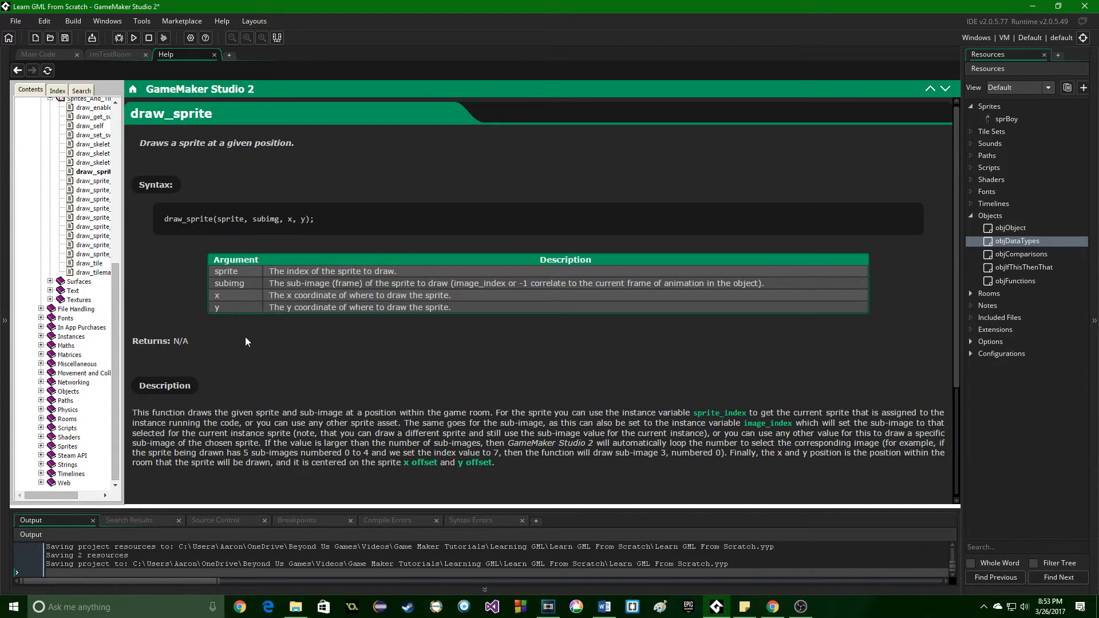
{"action": "mouse_move", "coordinate": [189, 265]}
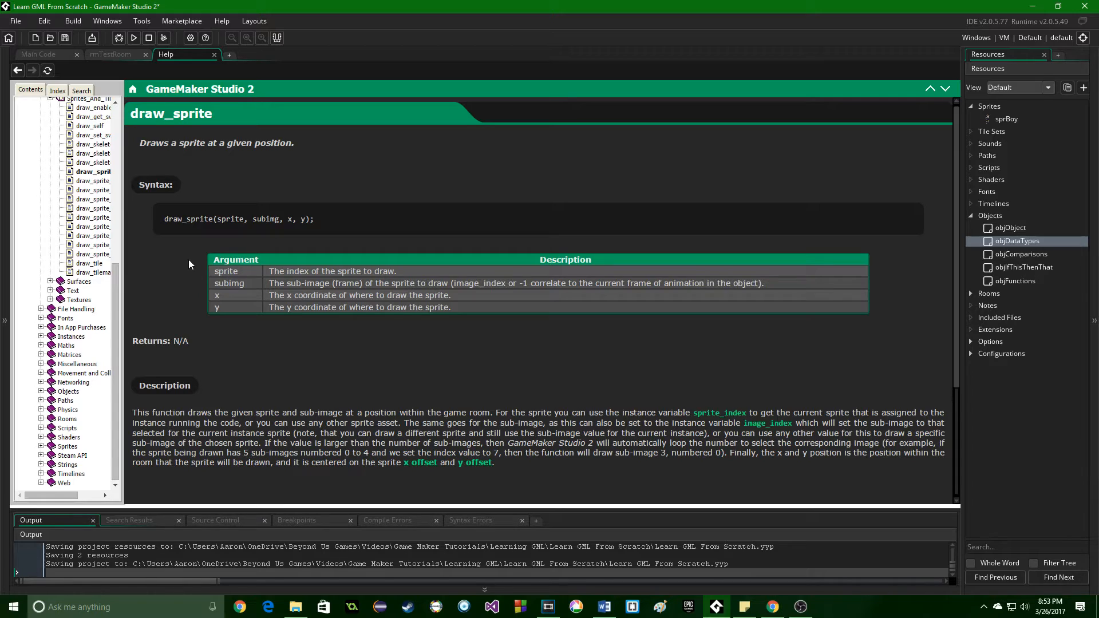
{"action": "mouse_move", "coordinate": [199, 192]}
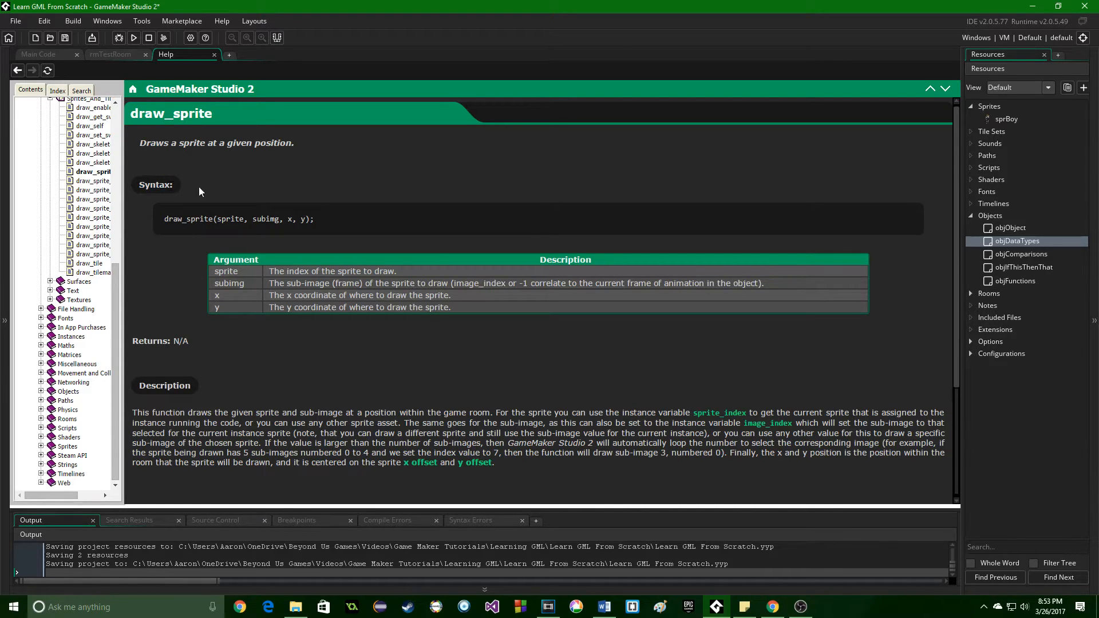
{"action": "mouse_move", "coordinate": [220, 191]}
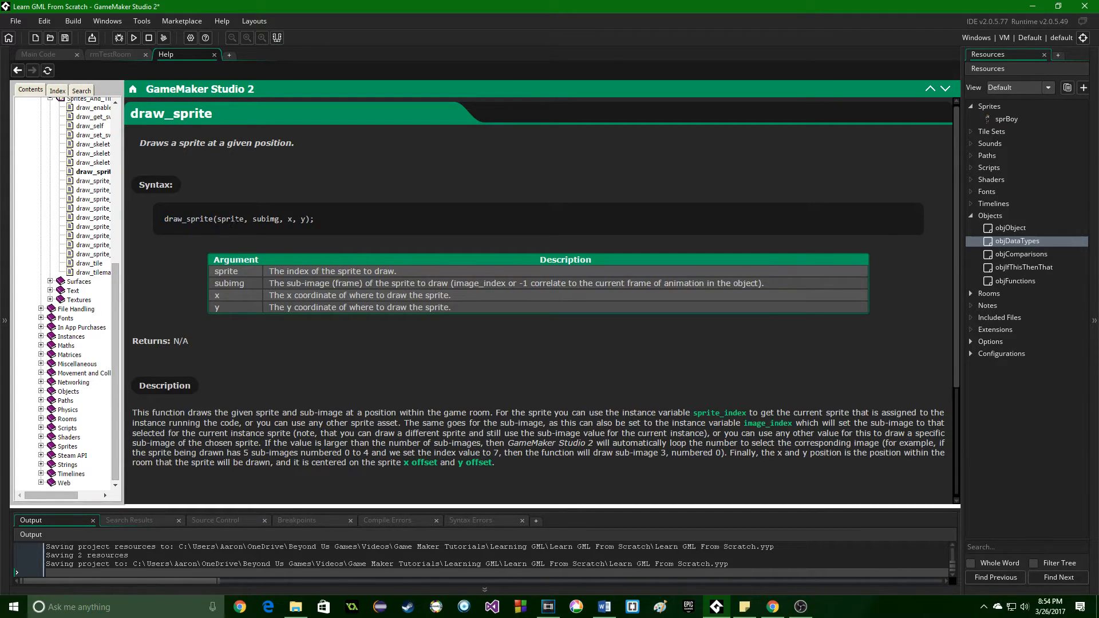
{"action": "mouse_move", "coordinate": [241, 245]}
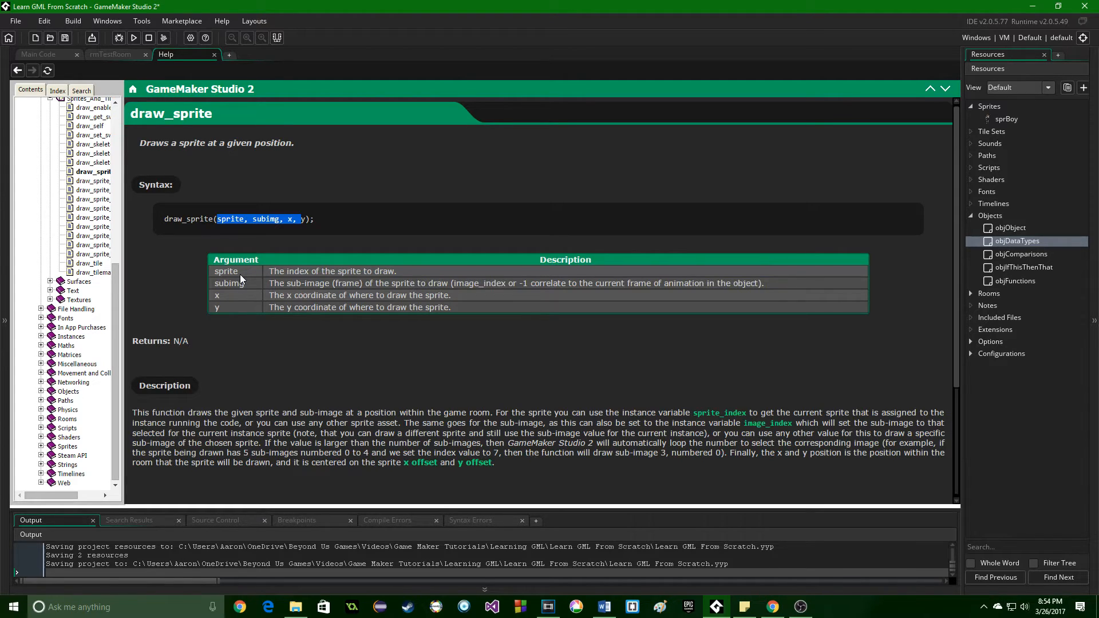
{"action": "mouse_move", "coordinate": [322, 324]}
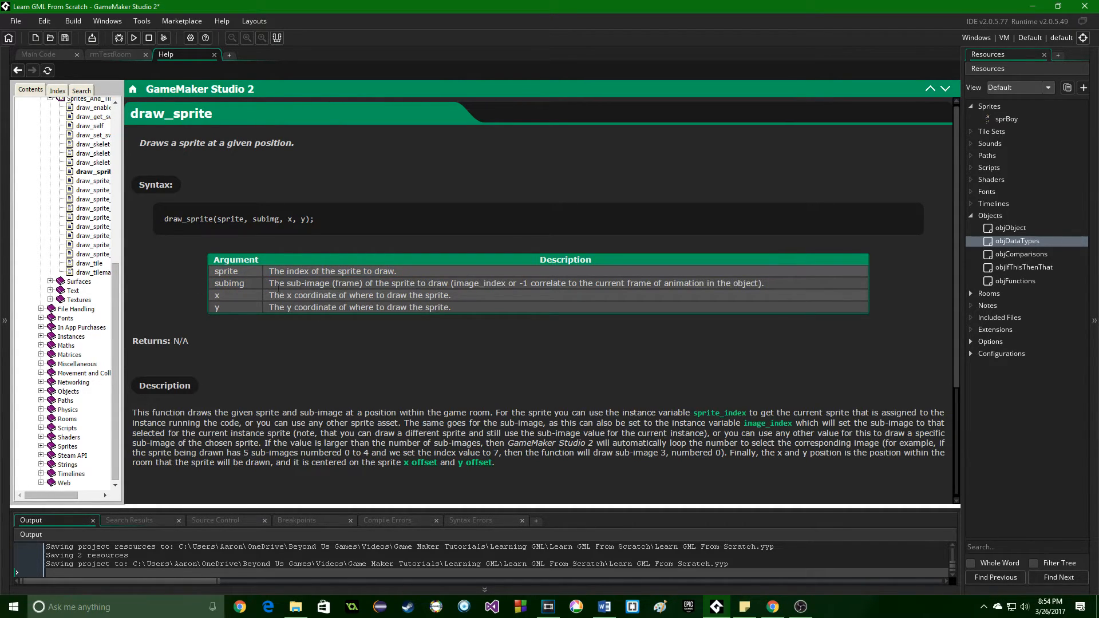
{"action": "mouse_move", "coordinate": [237, 307]}
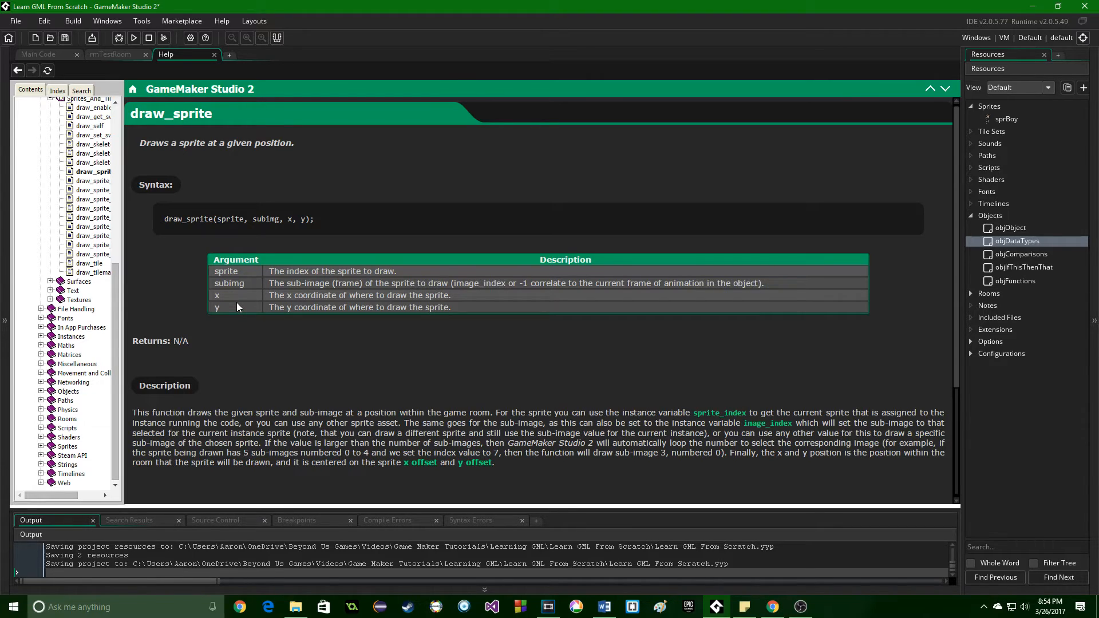
{"action": "scroll", "scroll_direction": "down", "scroll_amount": 3}
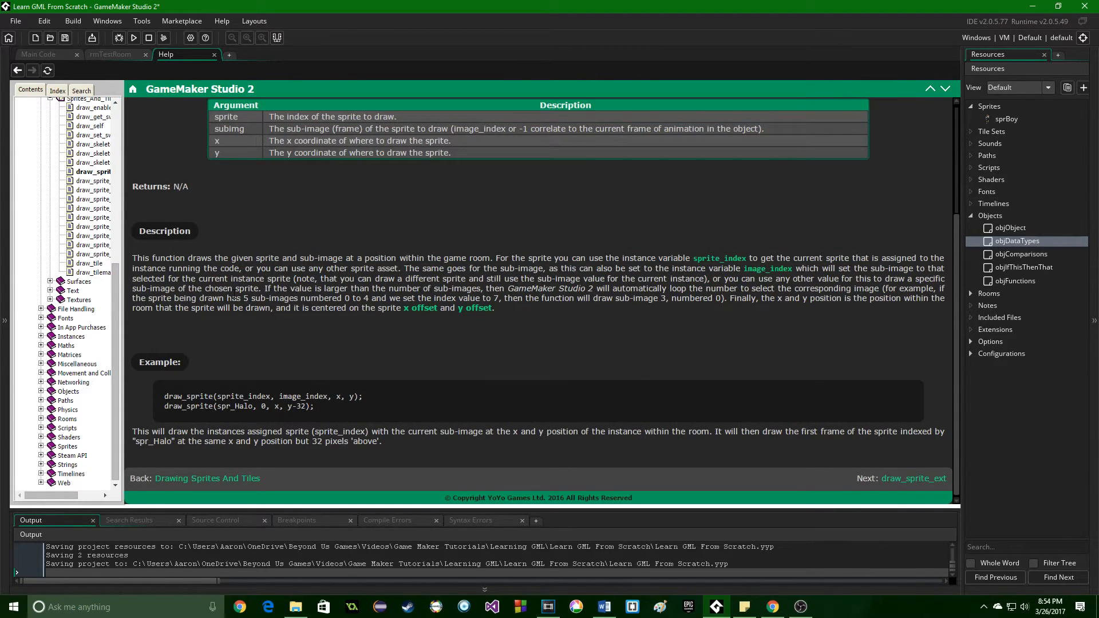
{"action": "mouse_move", "coordinate": [286, 420]}
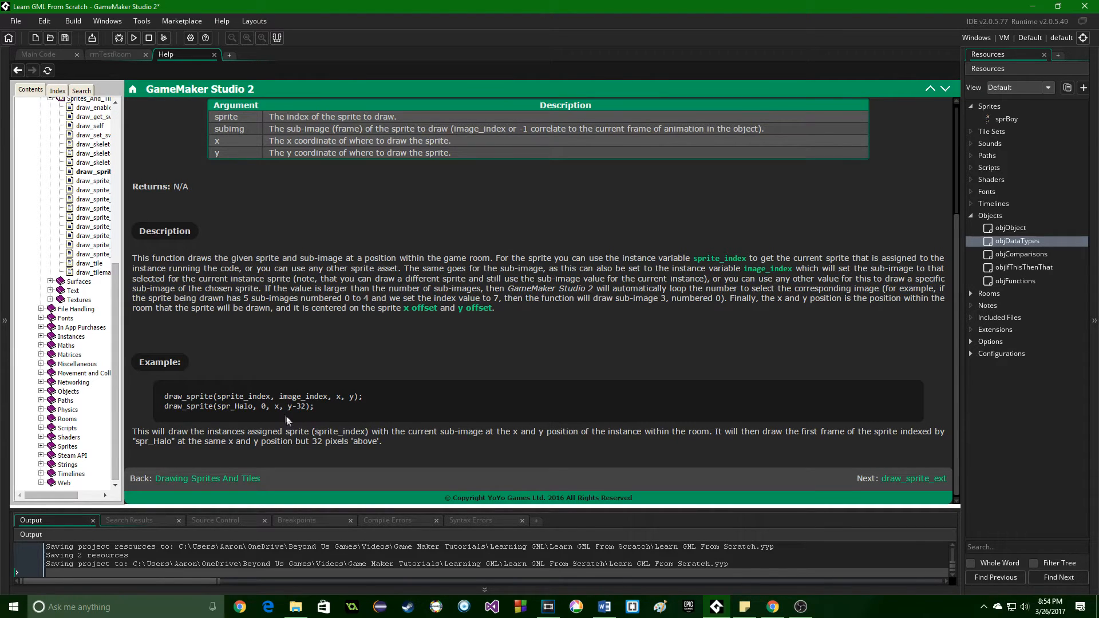
Return to the objFunctions Create event code via the Main Code tab.
{"action": "left_click", "coordinate": [38, 53]}
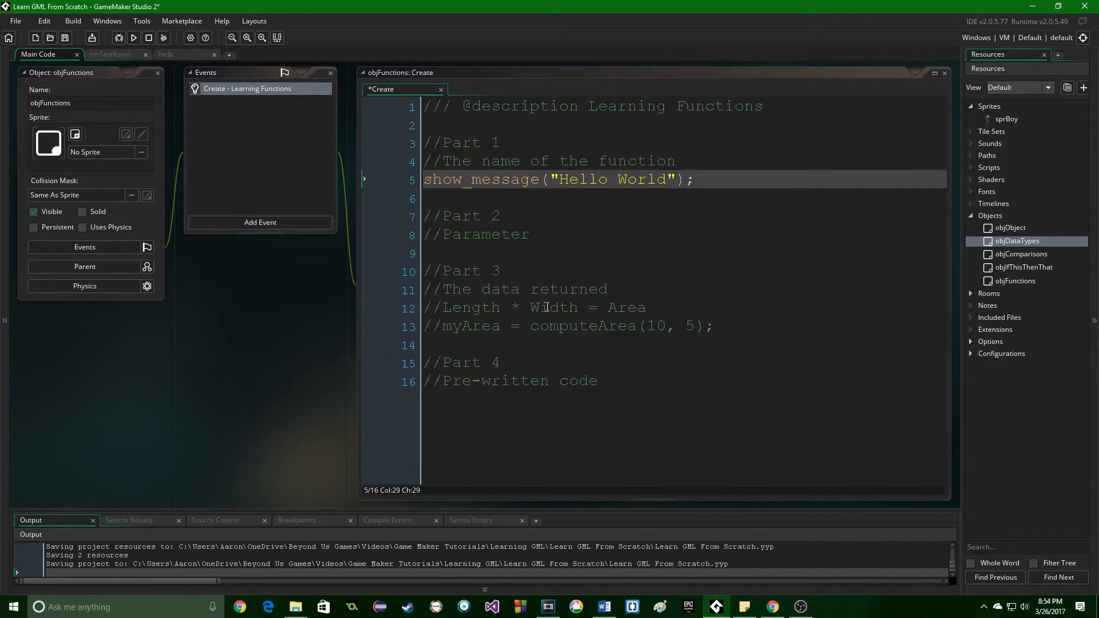